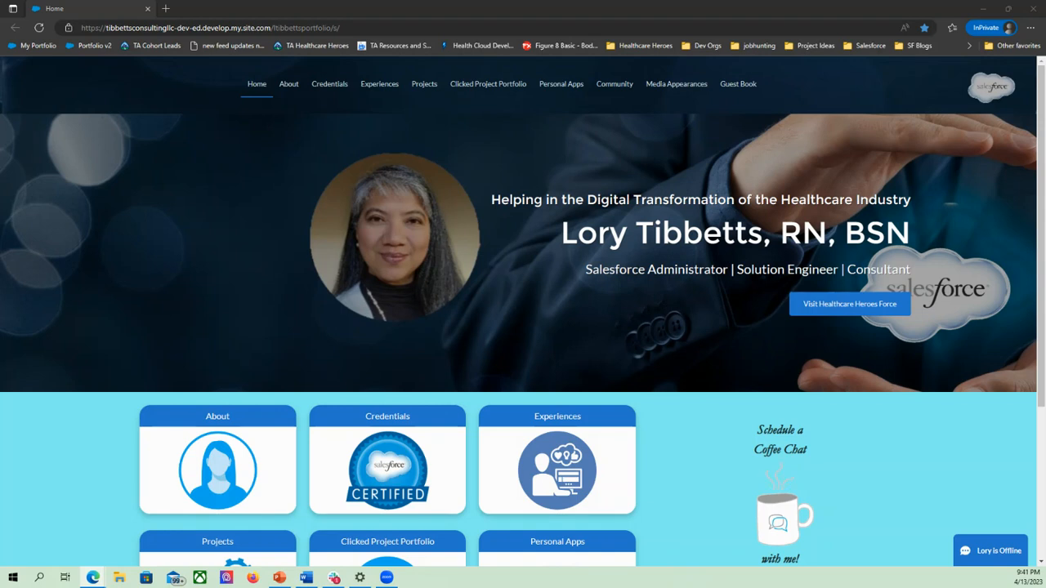
pyautogui.moveTo(513, 463)
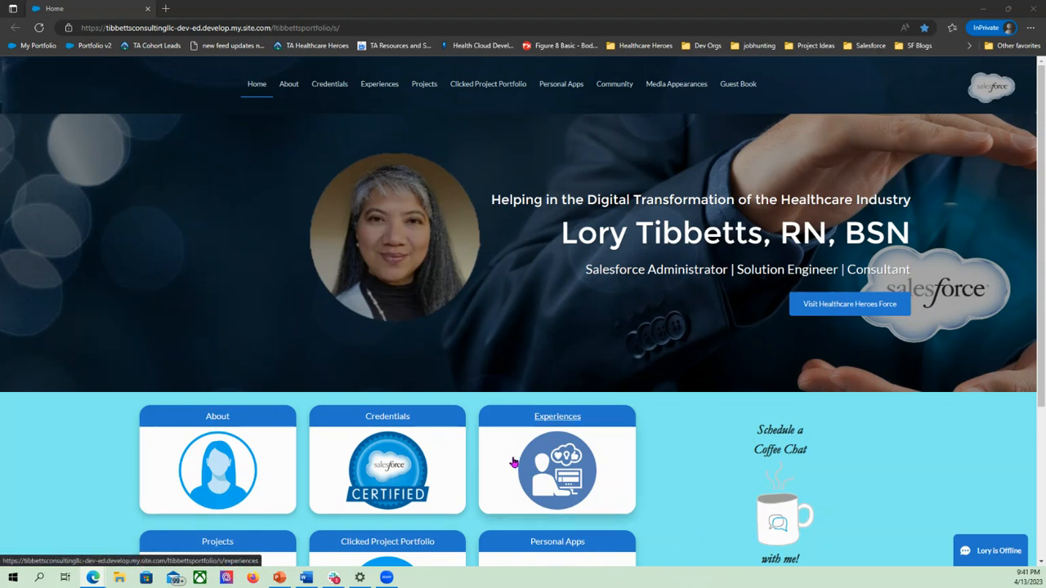
pyautogui.moveTo(556, 385)
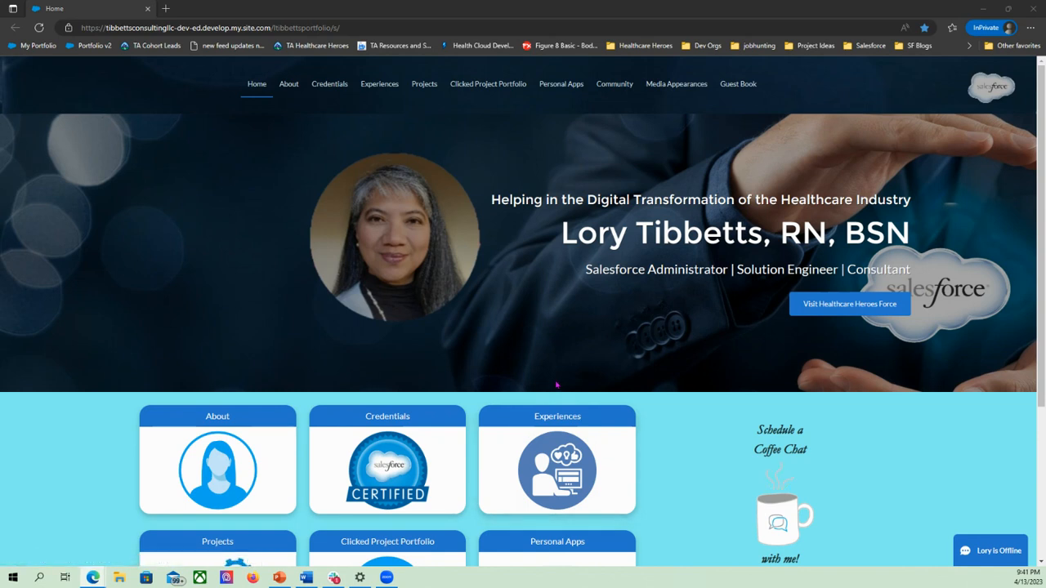
pyautogui.moveTo(557, 416)
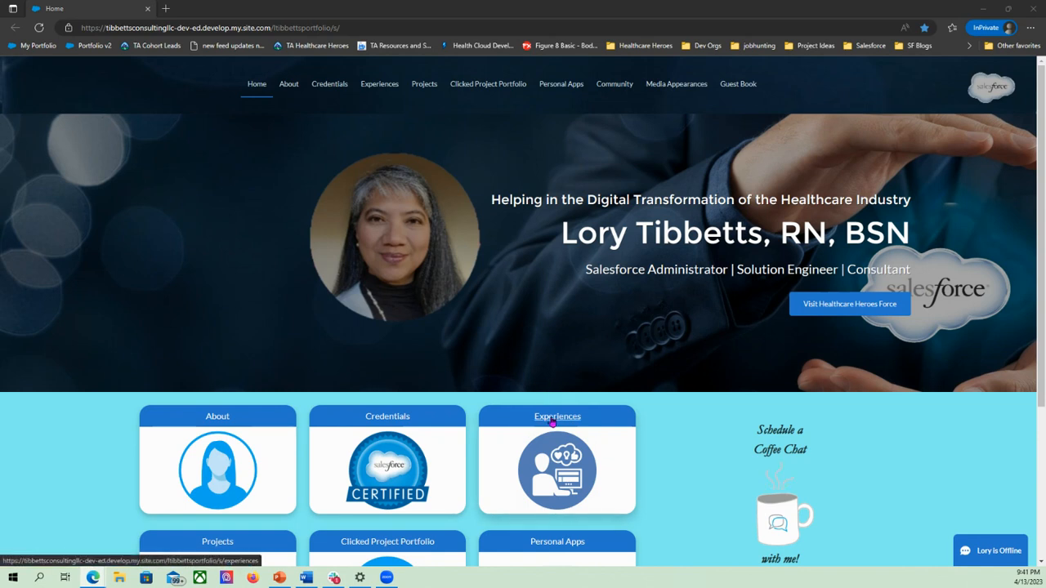
pyautogui.moveTo(494, 343)
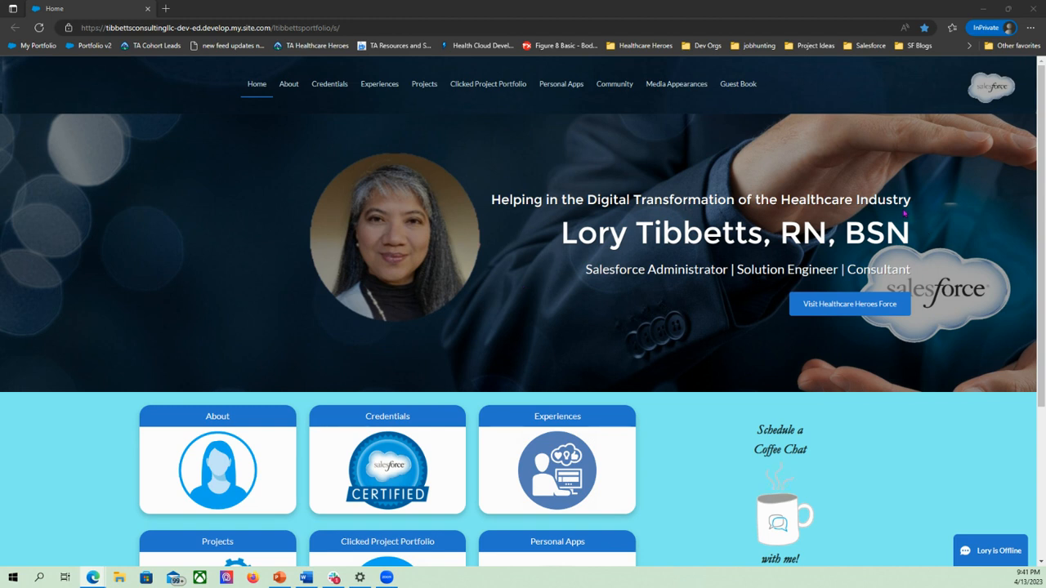
pyautogui.moveTo(915, 181)
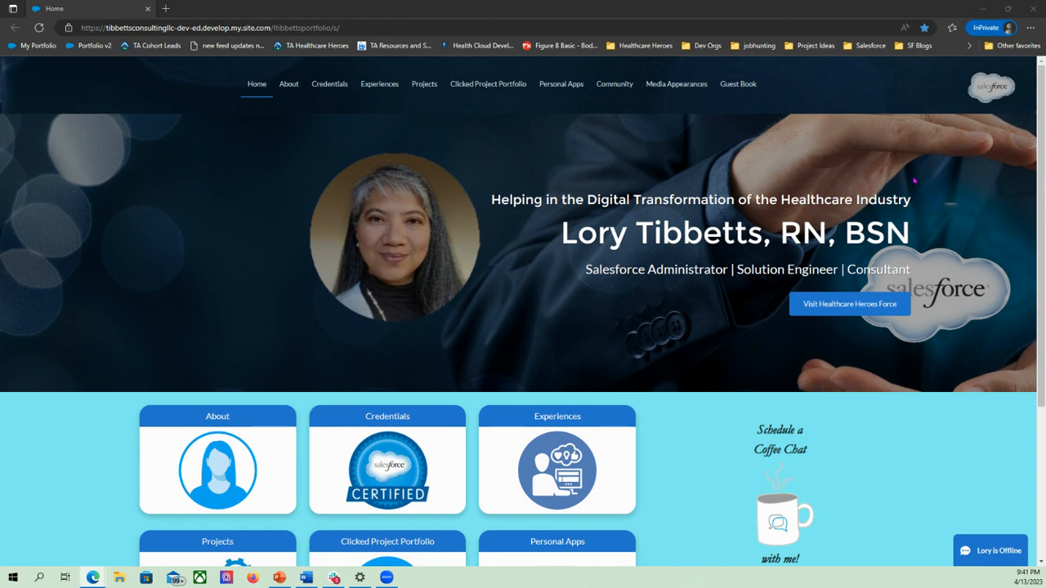
pyautogui.moveTo(865, 143)
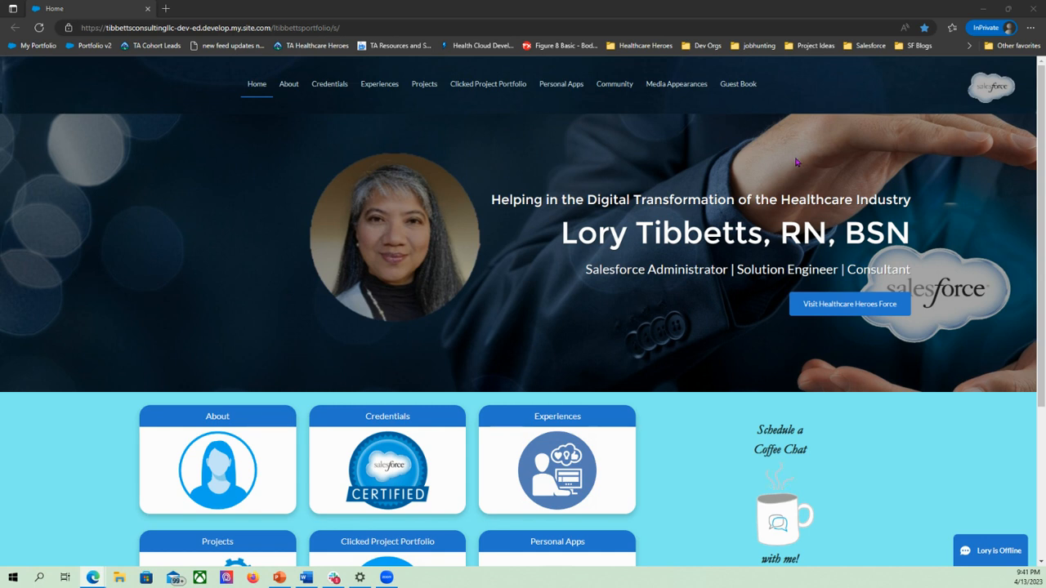
pyautogui.moveTo(1005, 90)
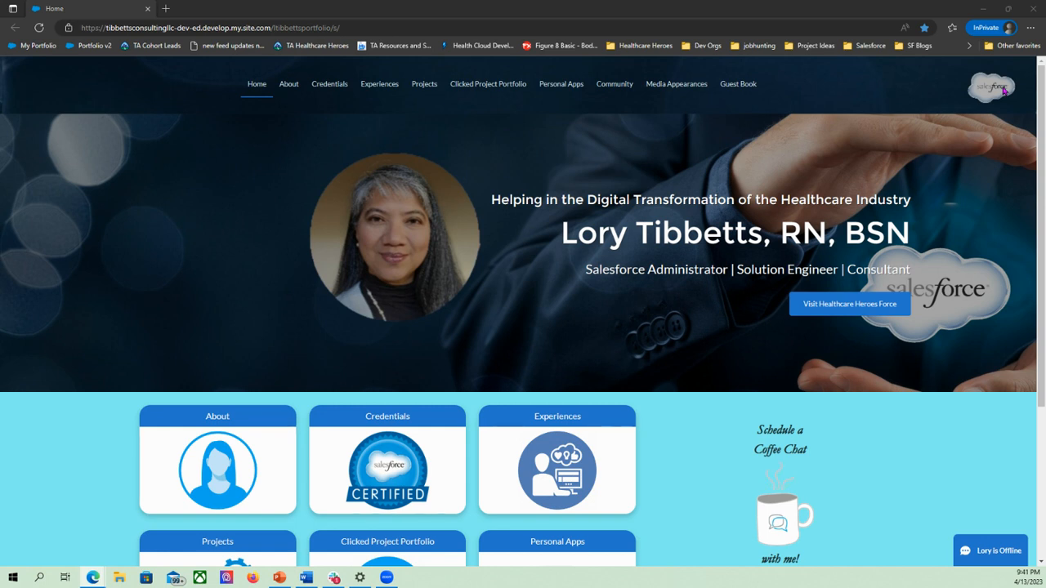
pyautogui.moveTo(368, 291)
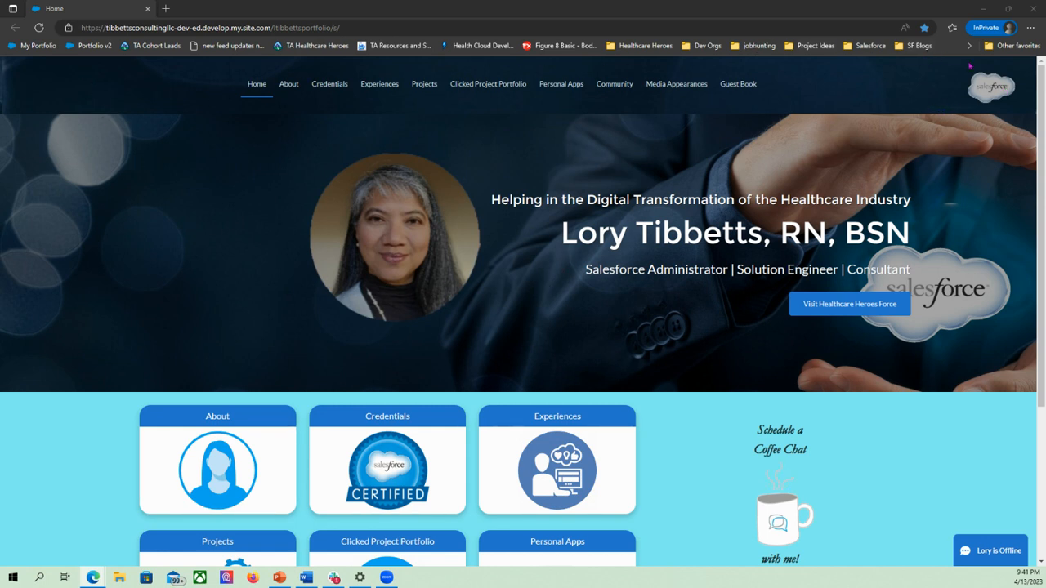
pyautogui.moveTo(7, 124)
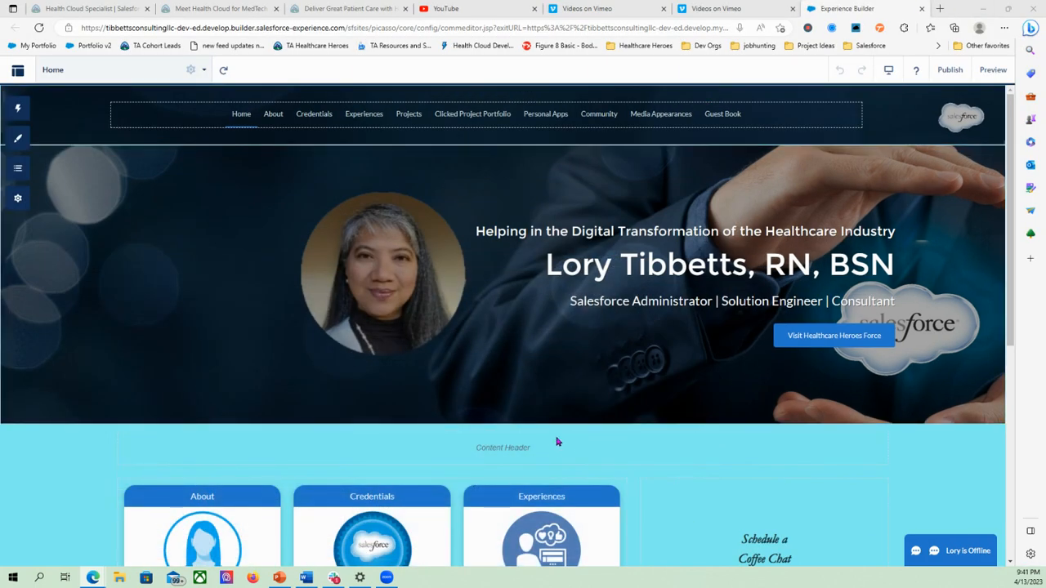
# Select the Compact Header on the canvas to show its property panel
pyautogui.click(483, 114)
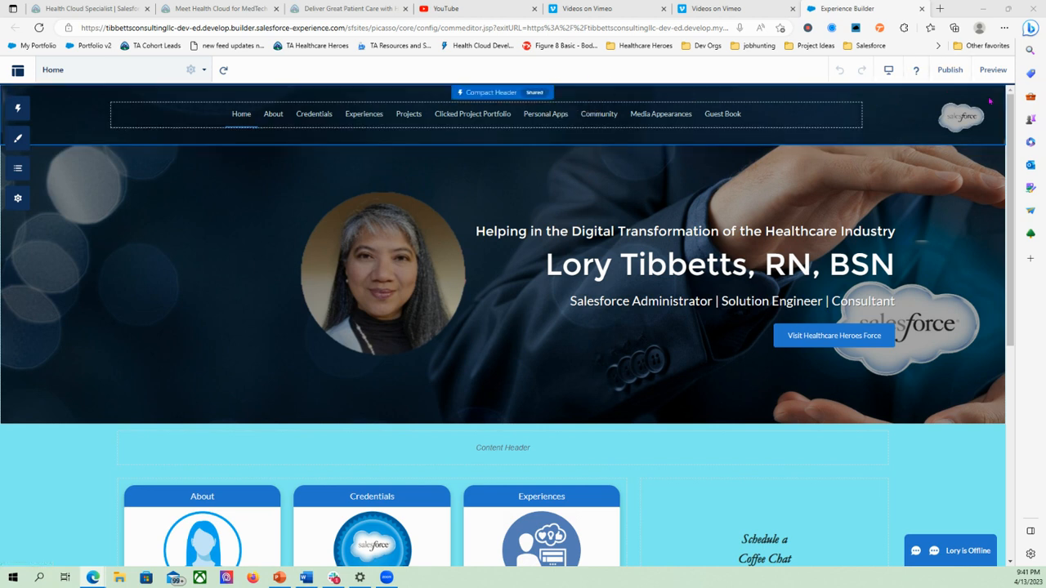
pyautogui.moveTo(18, 108)
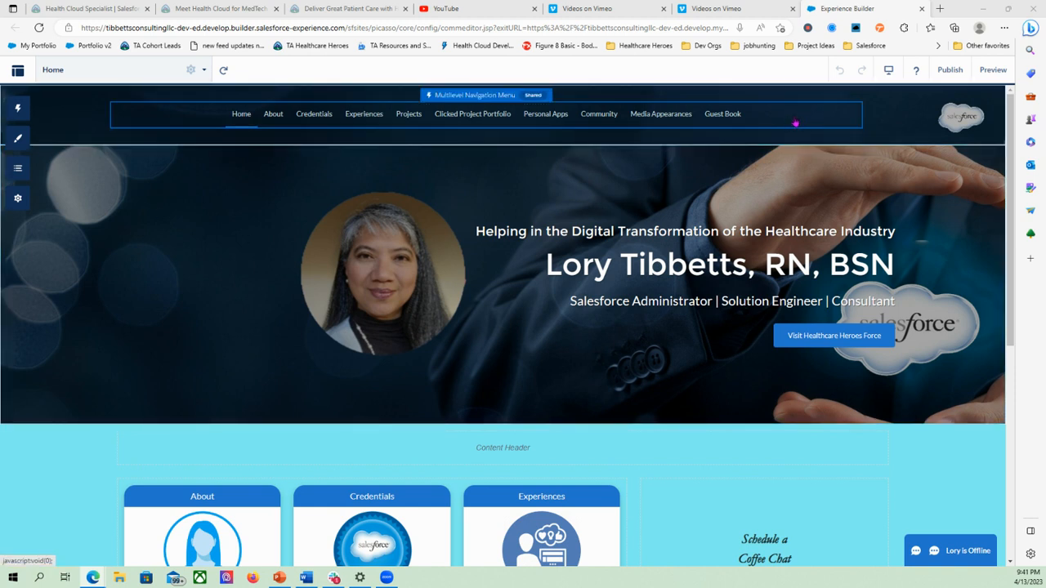
pyautogui.click(503, 278)
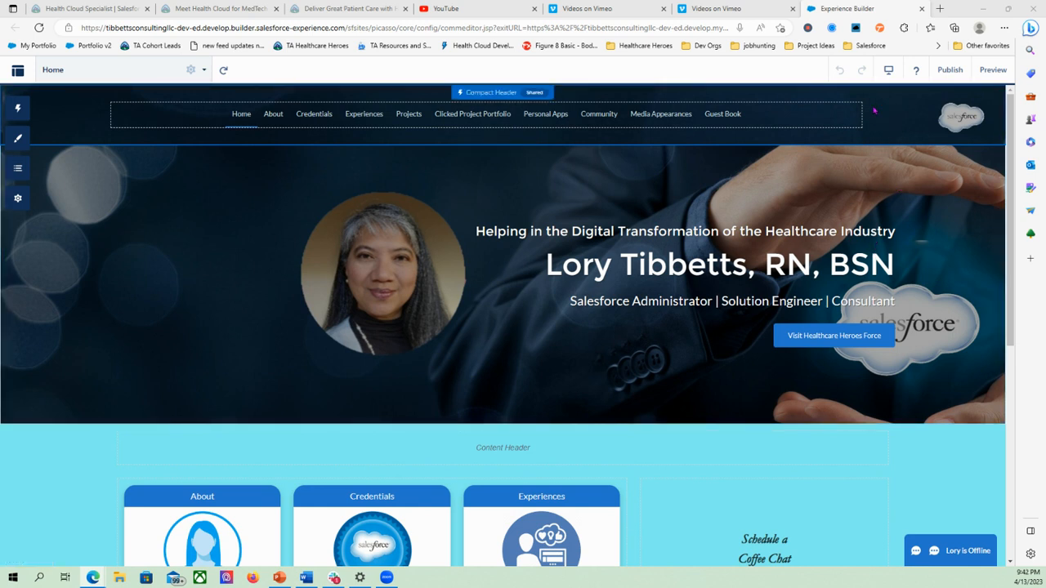
pyautogui.moveTo(861, 68)
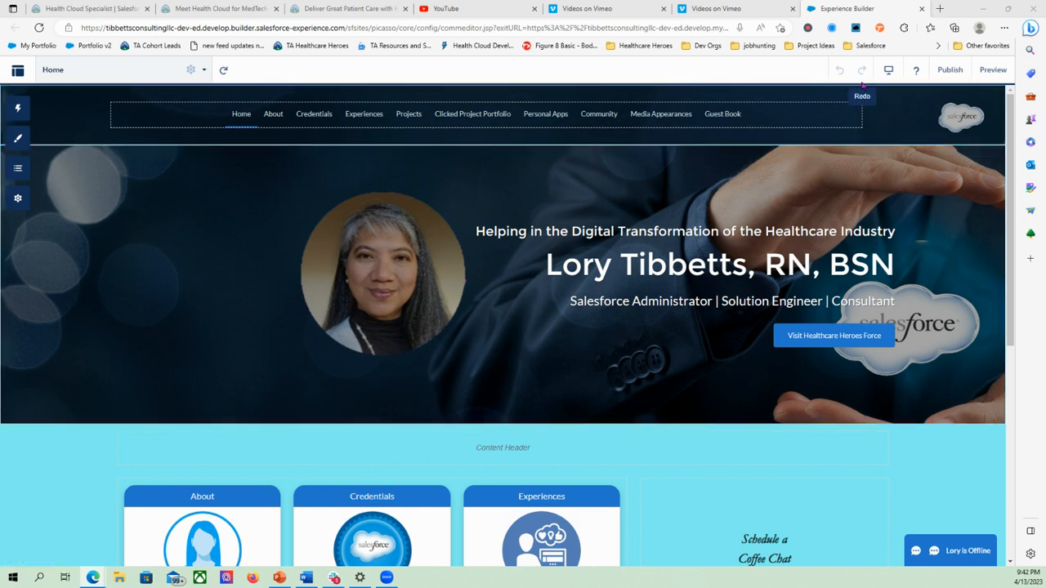
pyautogui.moveTo(799, 85)
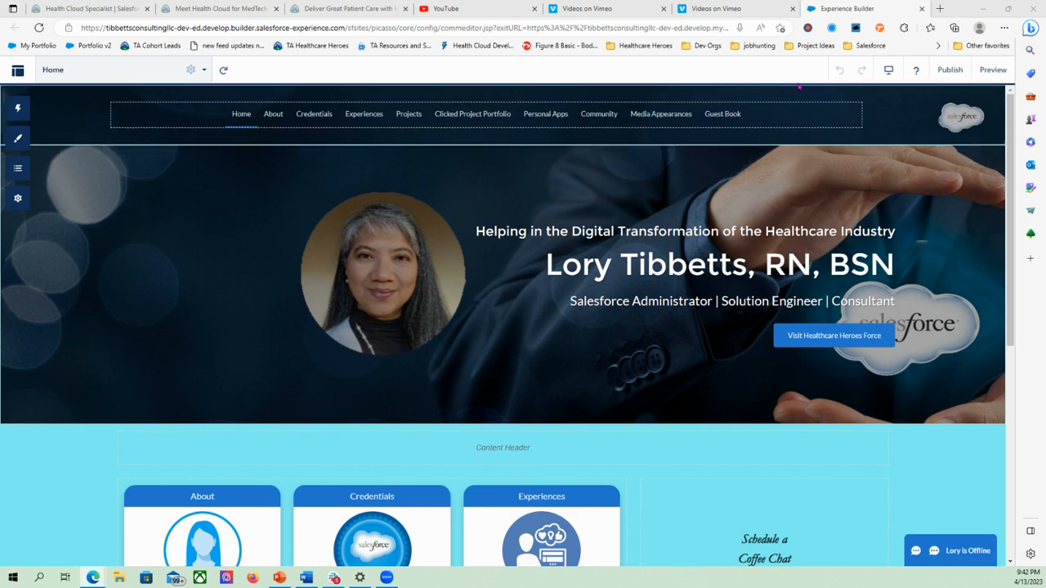
pyautogui.click(503, 115)
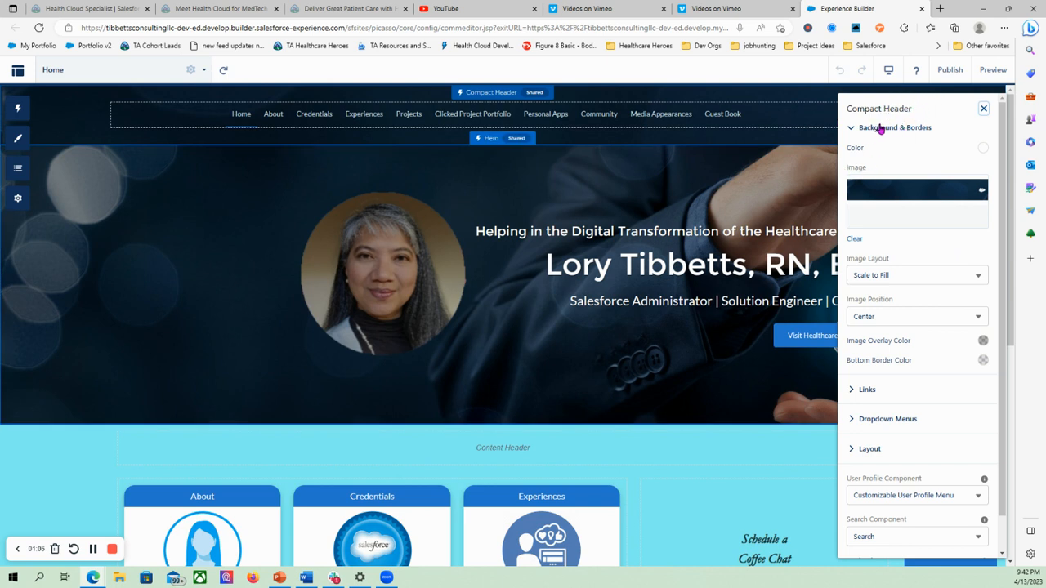
pyautogui.moveTo(853, 130)
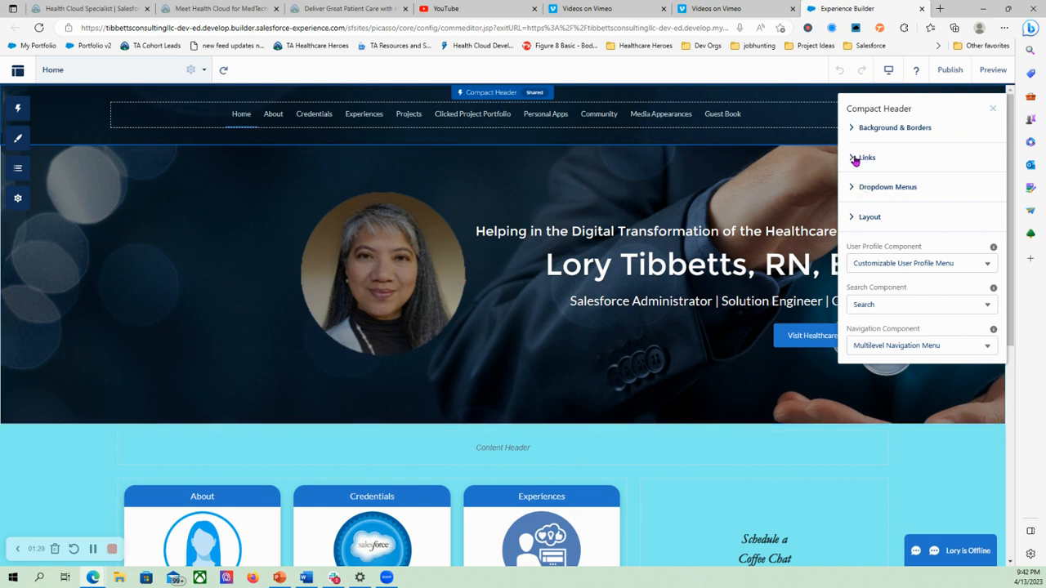
pyautogui.moveTo(855, 221)
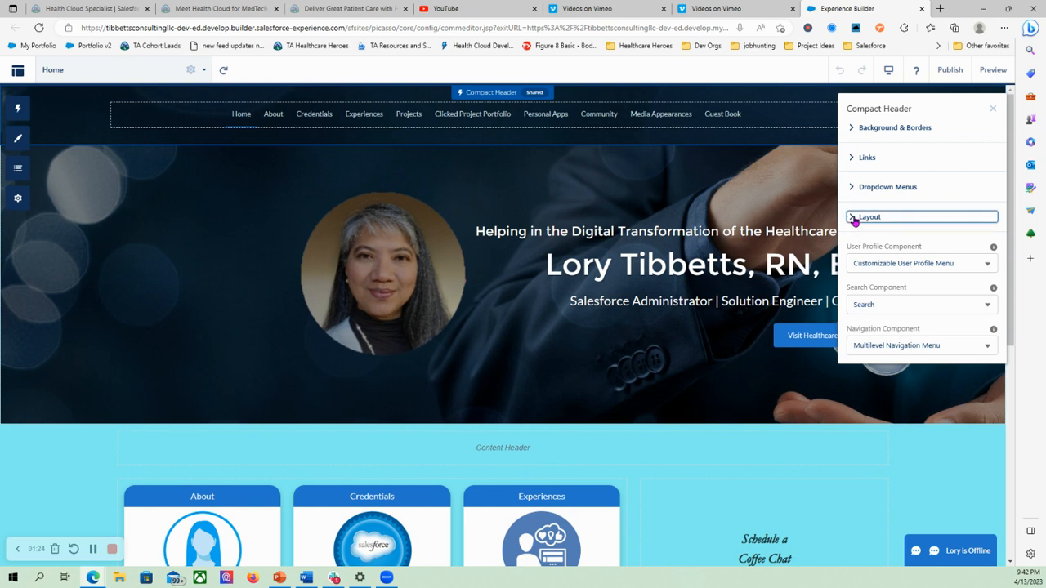
# In Layout, turn on Show Search with Search Style set to Expanded
pyautogui.click(869, 216)
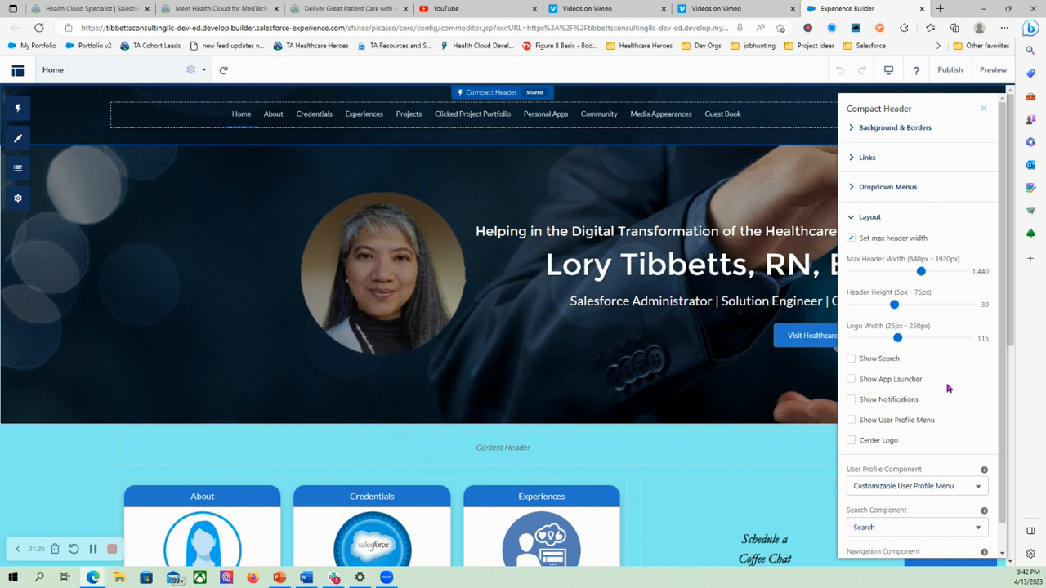
pyautogui.moveTo(853, 369)
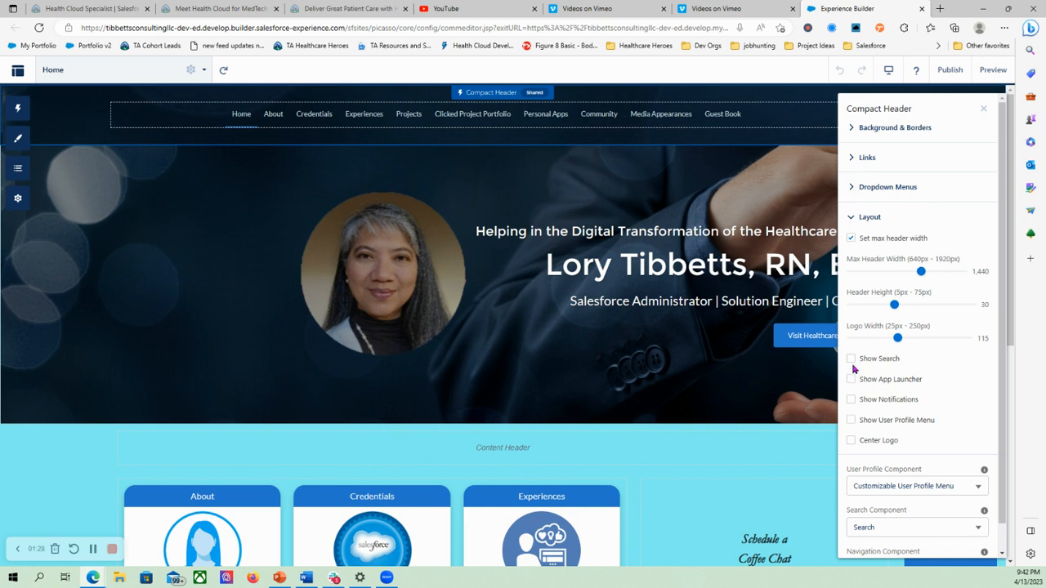
pyautogui.click(849, 358)
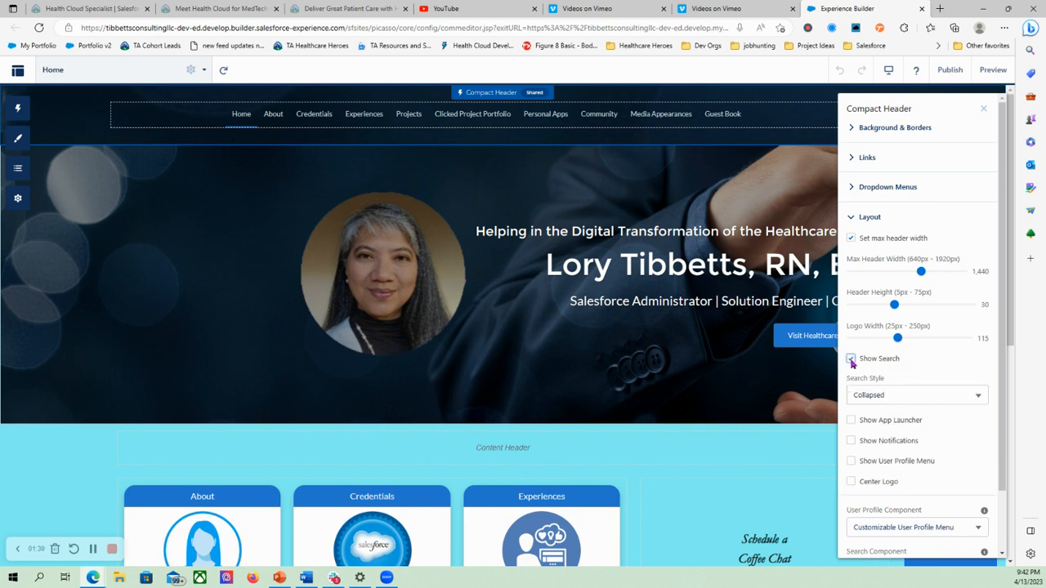
pyautogui.click(849, 359)
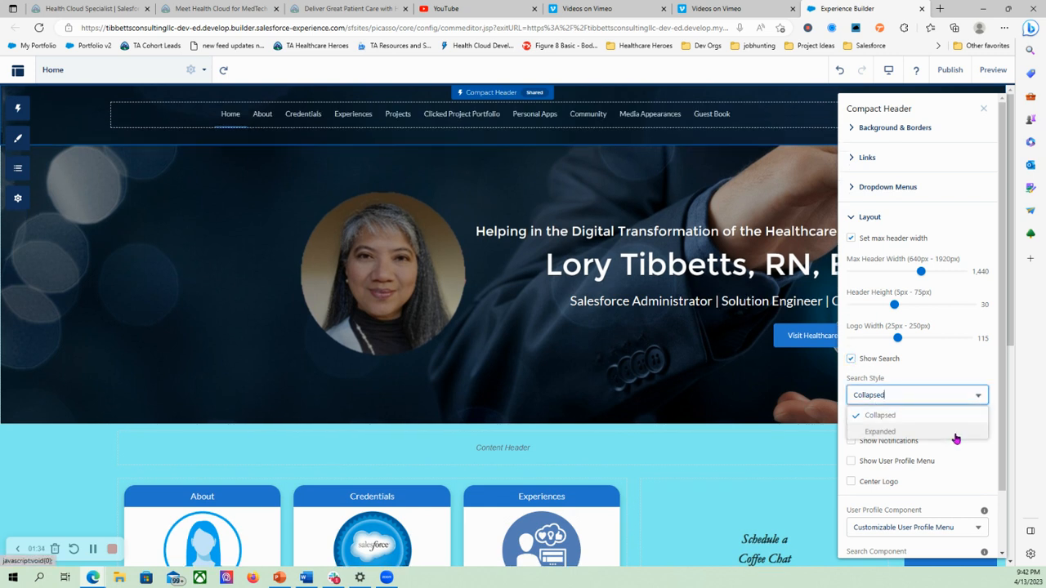
pyautogui.click(879, 431)
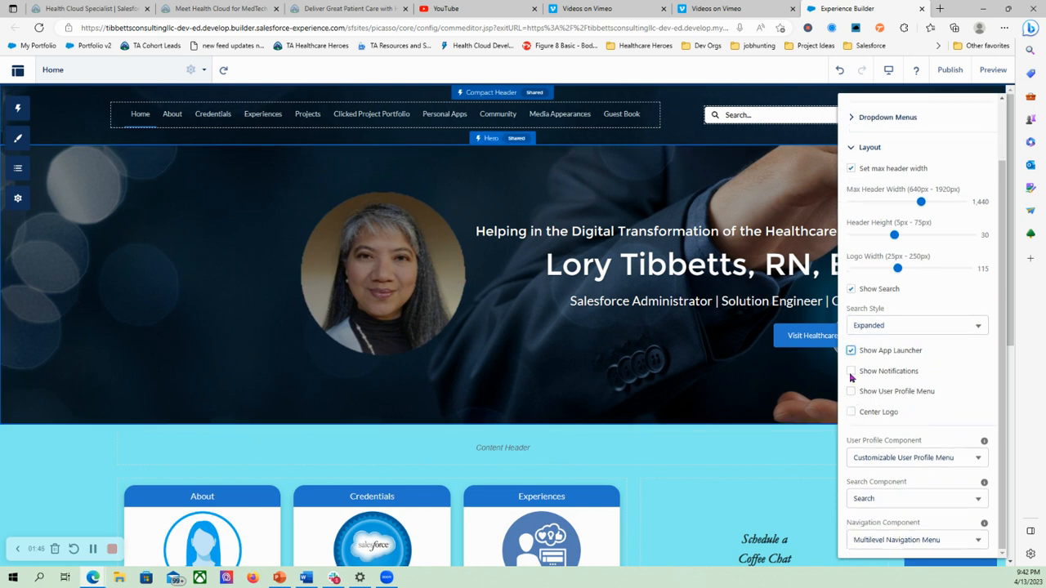
# Turn off Show App Launcher and turn on Show User Profile Menu
pyautogui.click(849, 370)
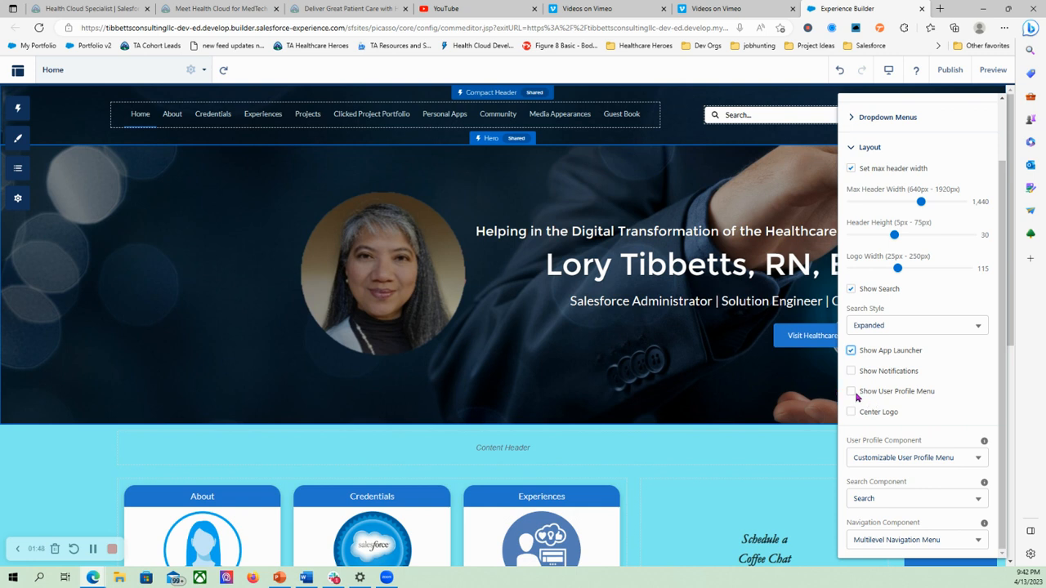
pyautogui.click(849, 391)
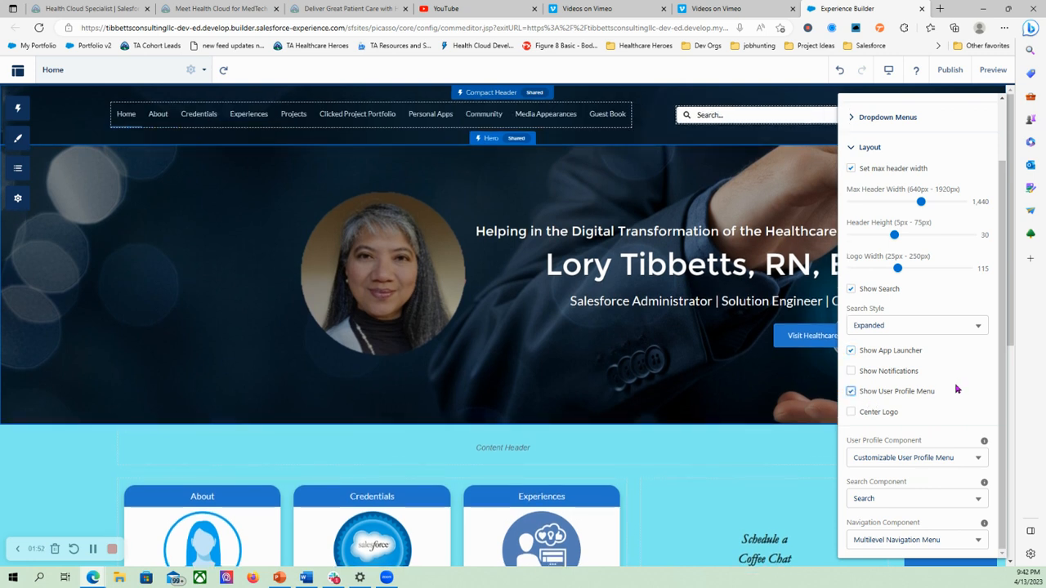
pyautogui.moveTo(972, 356)
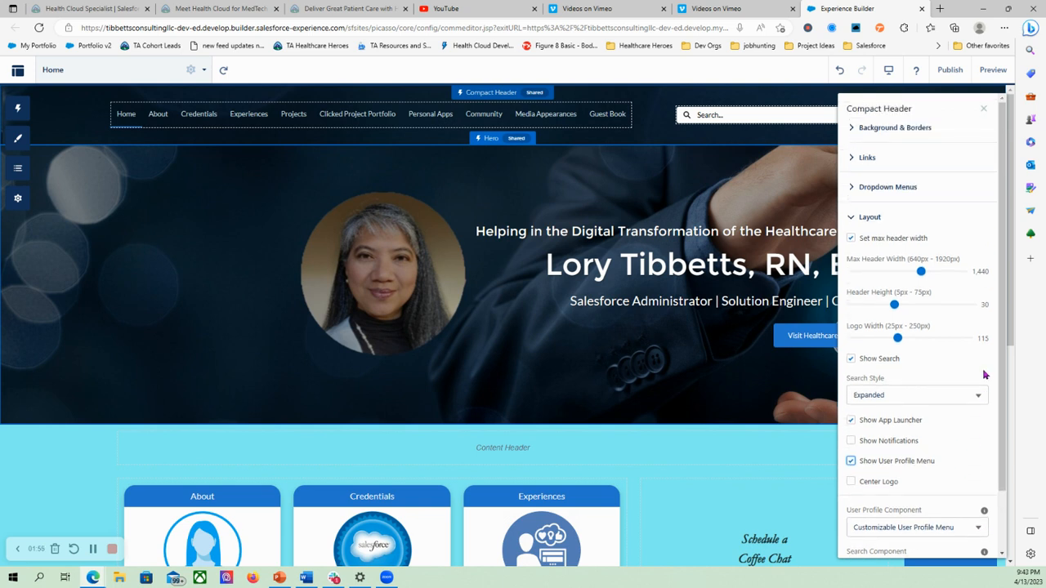
pyautogui.click(895, 127)
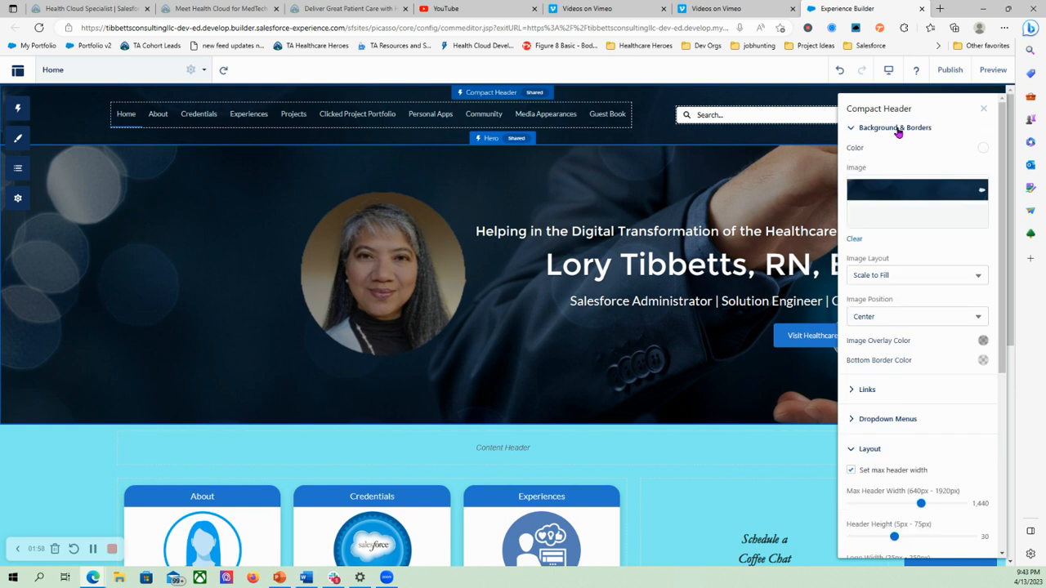
pyautogui.moveTo(889, 165)
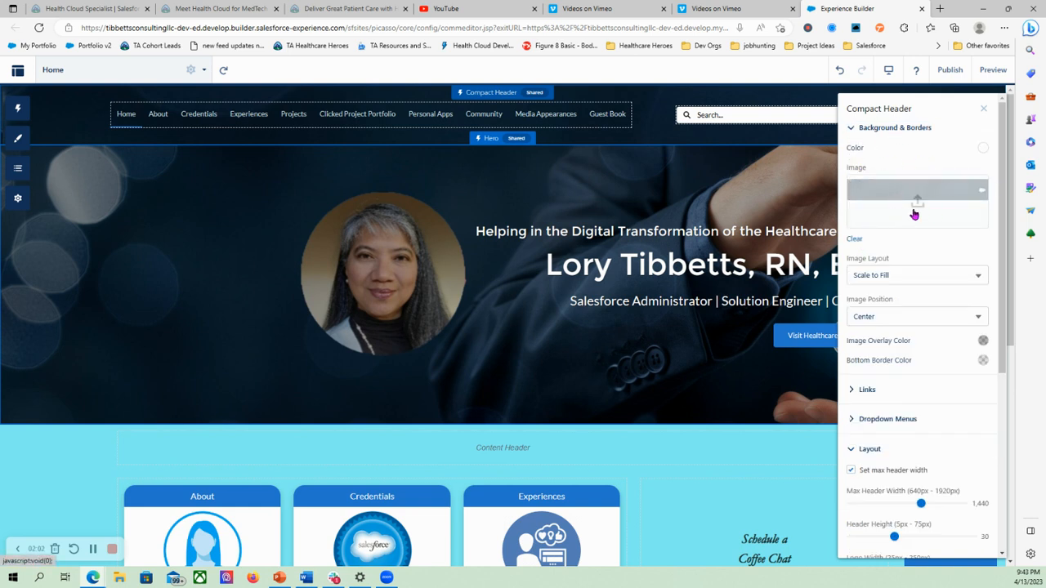
pyautogui.moveTo(917, 200)
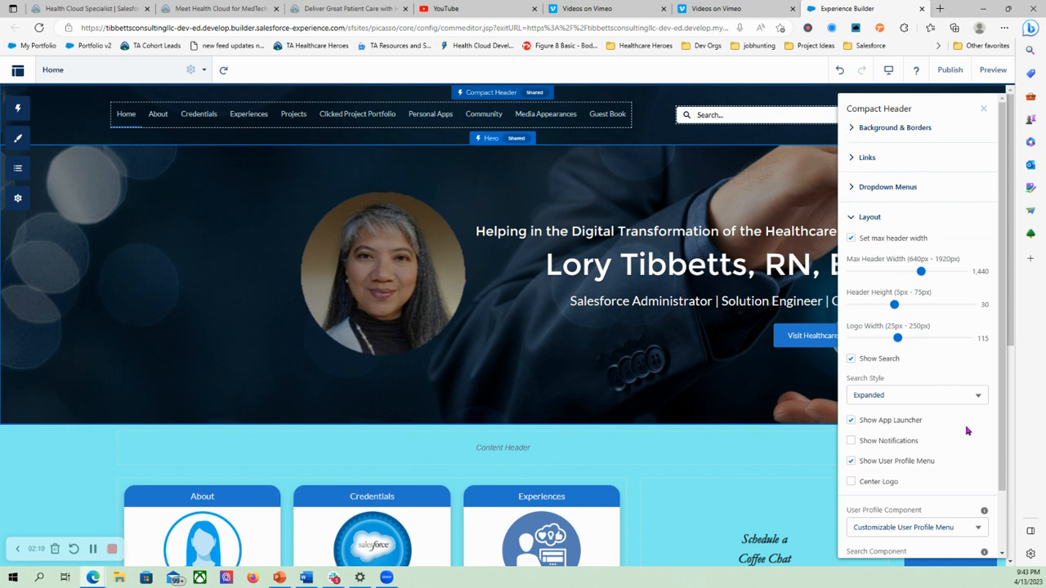
pyautogui.moveTo(892, 462)
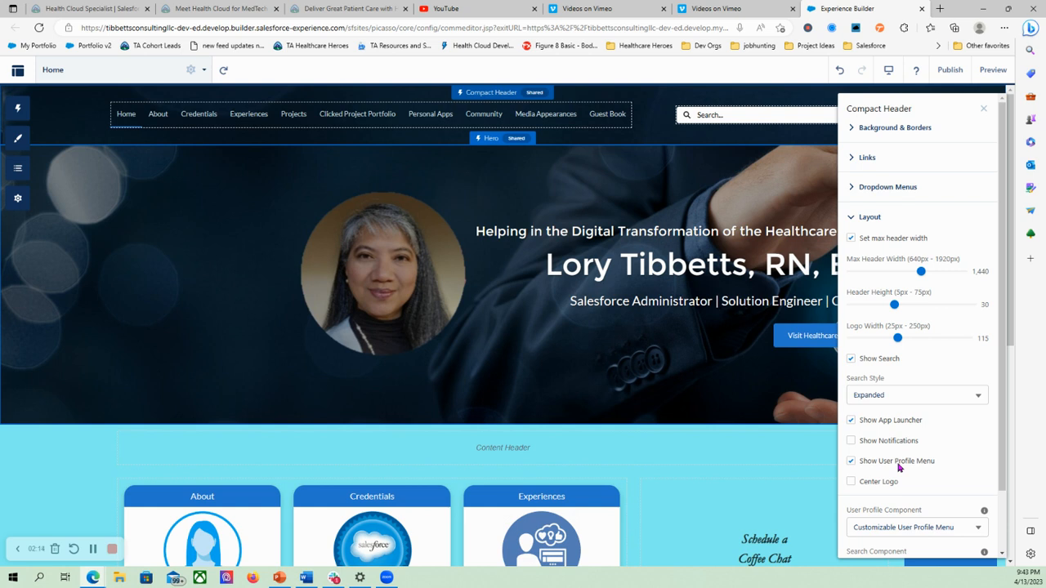
pyautogui.moveTo(892, 294)
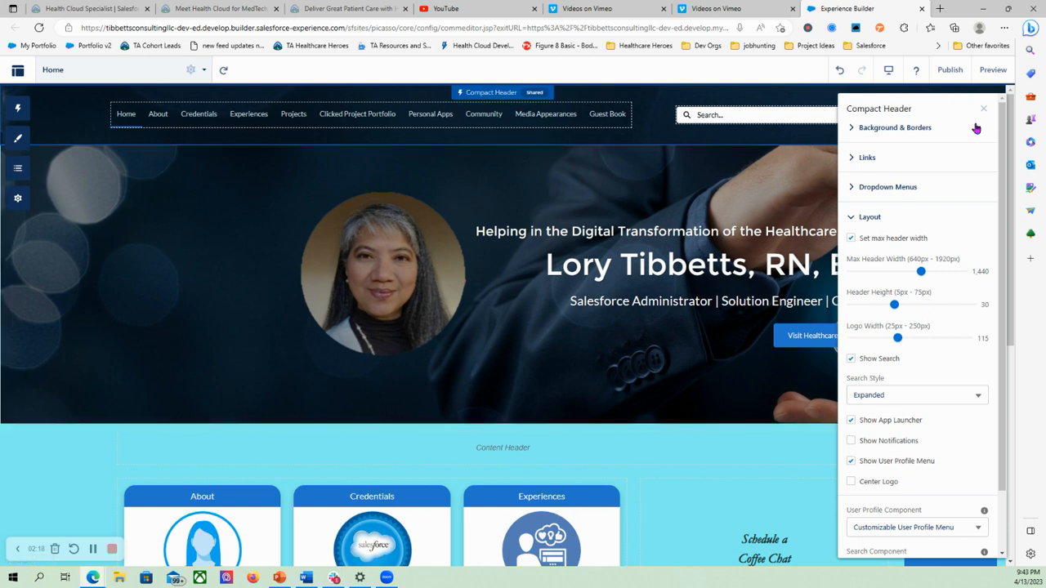
# Select the Compact Header on the canvas to show its property panel
pyautogui.click(984, 108)
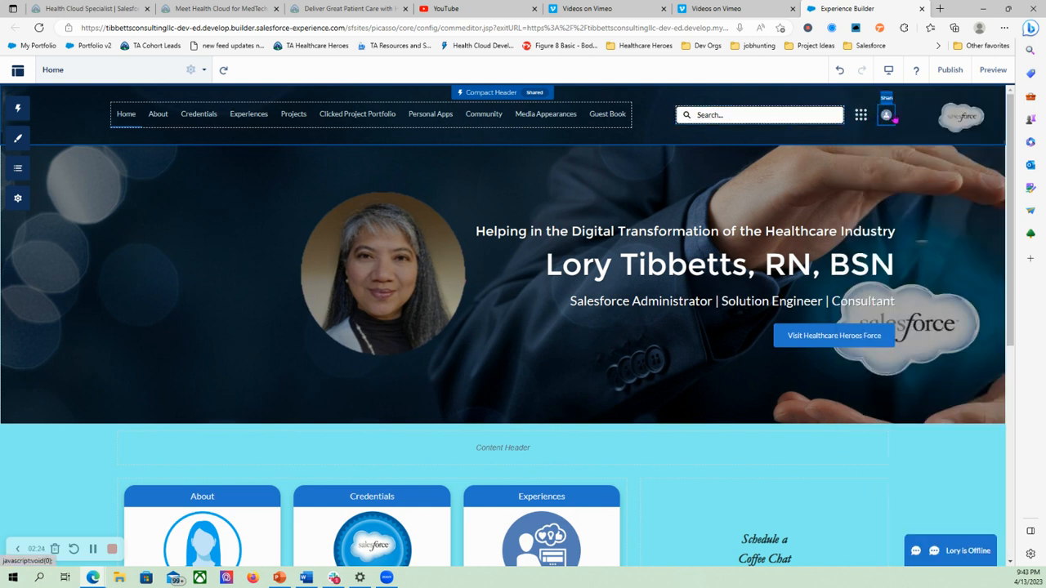
pyautogui.moveTo(859, 114)
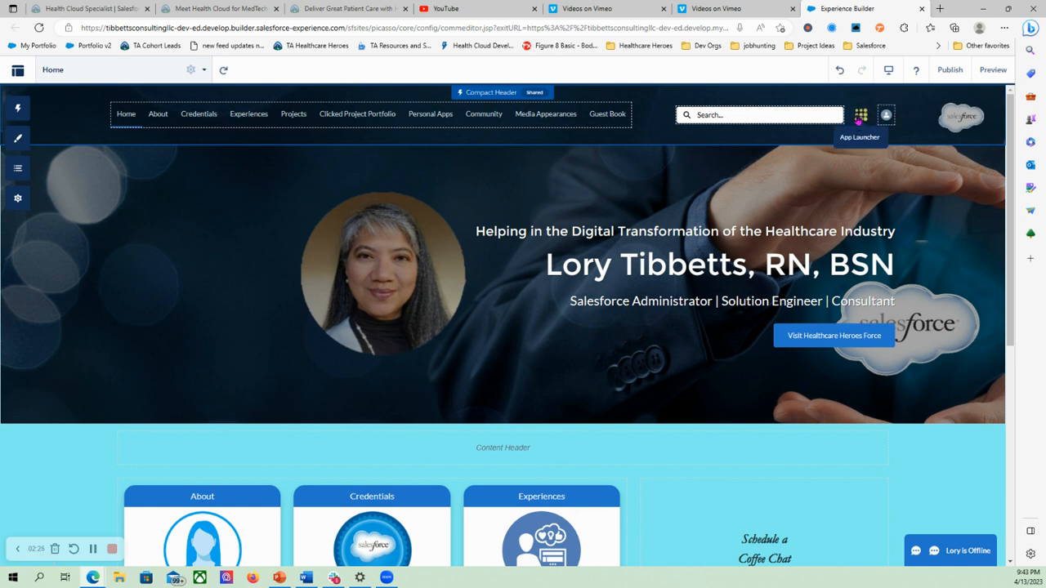
pyautogui.moveTo(792, 137)
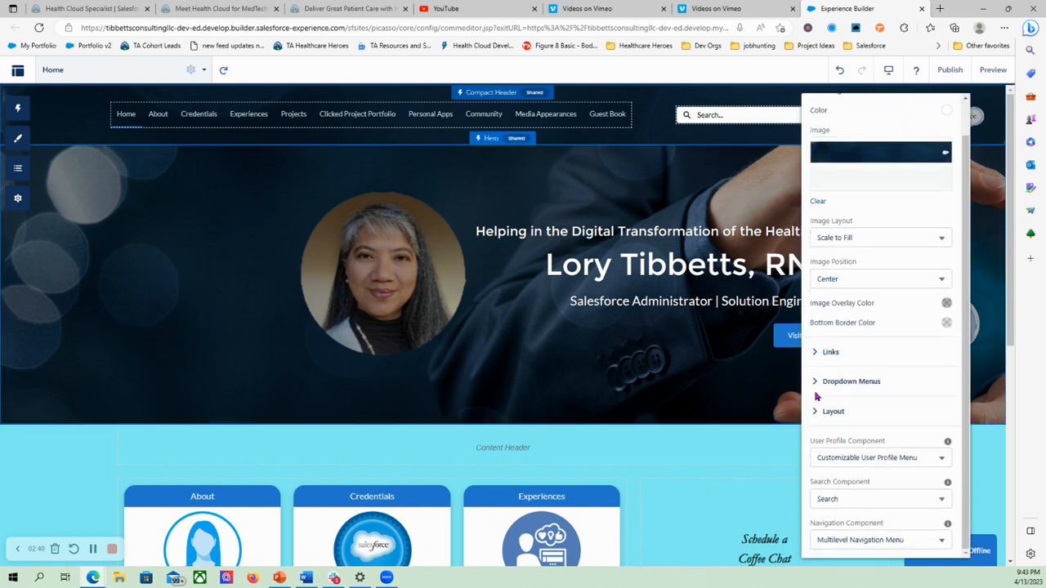
# In Layout, set the header's Search Style to Collapsed
pyautogui.click(834, 412)
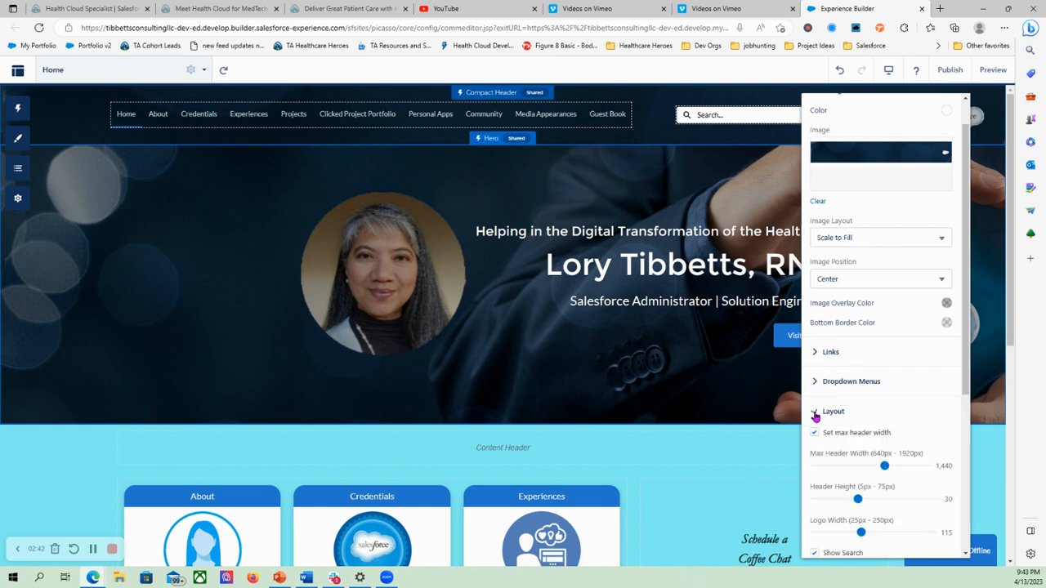
pyautogui.scroll(-3)
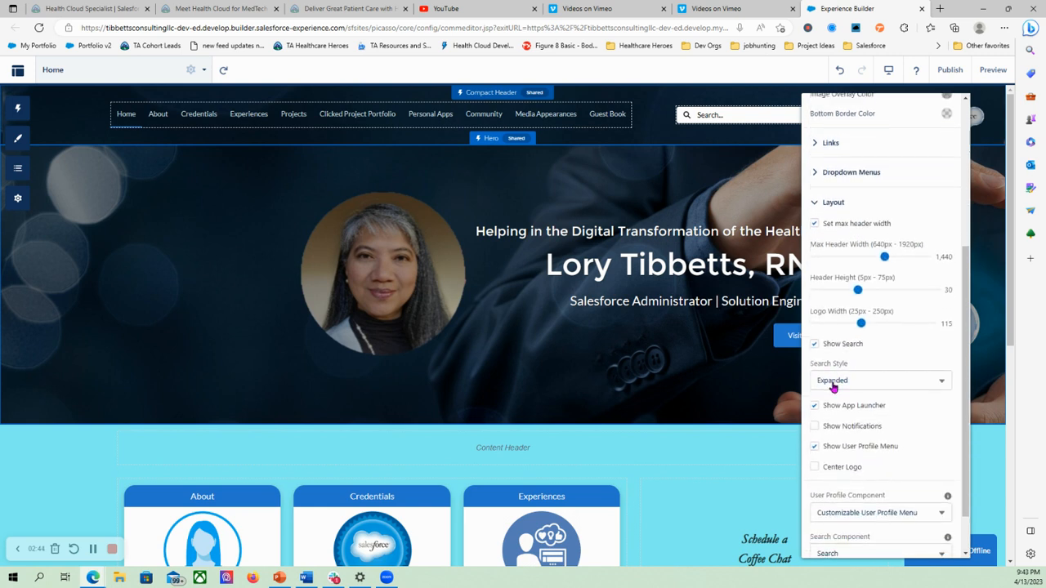
pyautogui.click(879, 379)
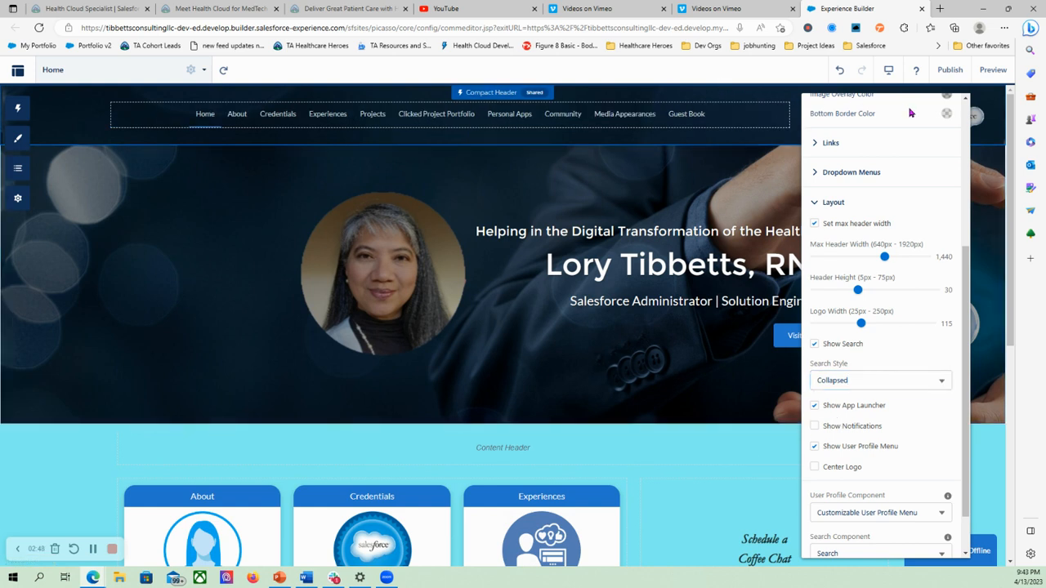
pyautogui.scroll(3)
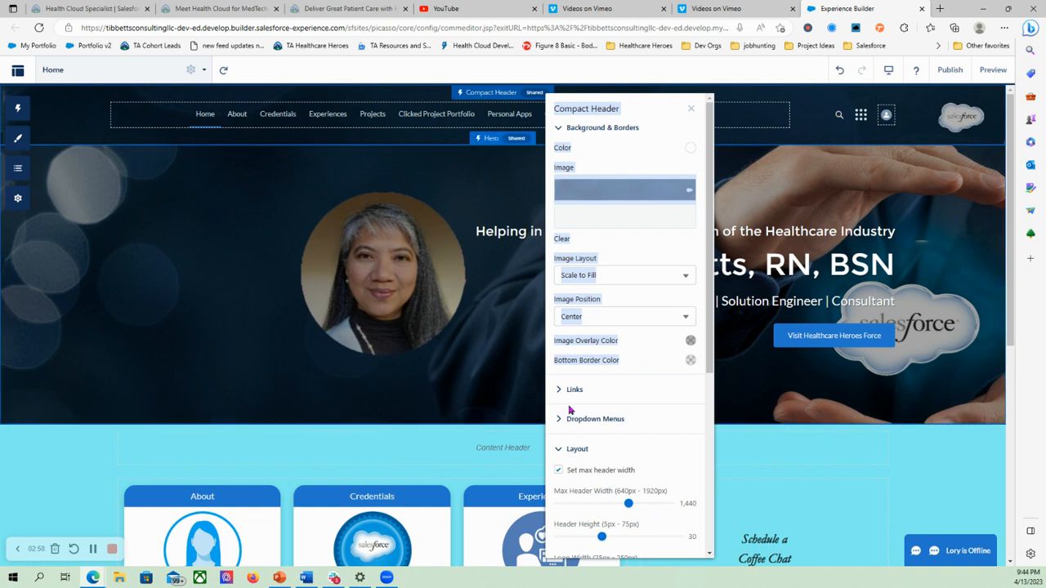
pyautogui.scroll(-3)
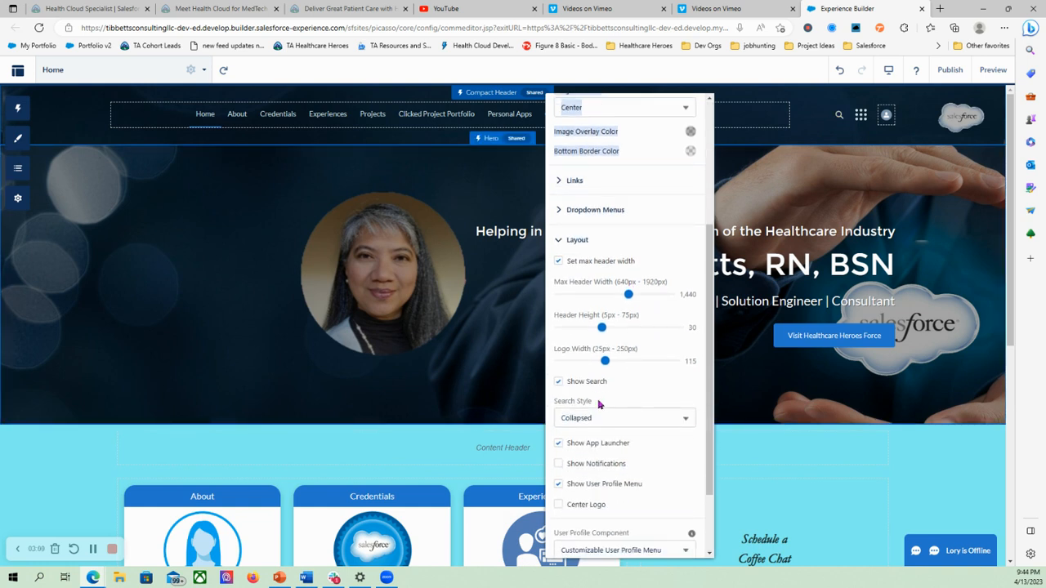
pyautogui.scroll(-3)
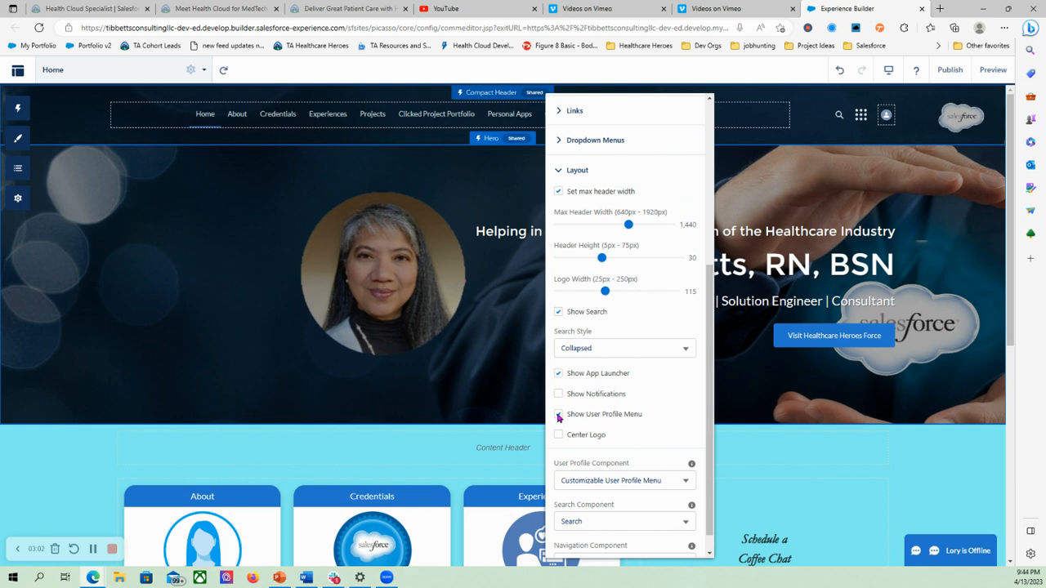
# Turn off Show Search and Show App Launcher, keeping Show User Profile Menu on
pyautogui.click(558, 416)
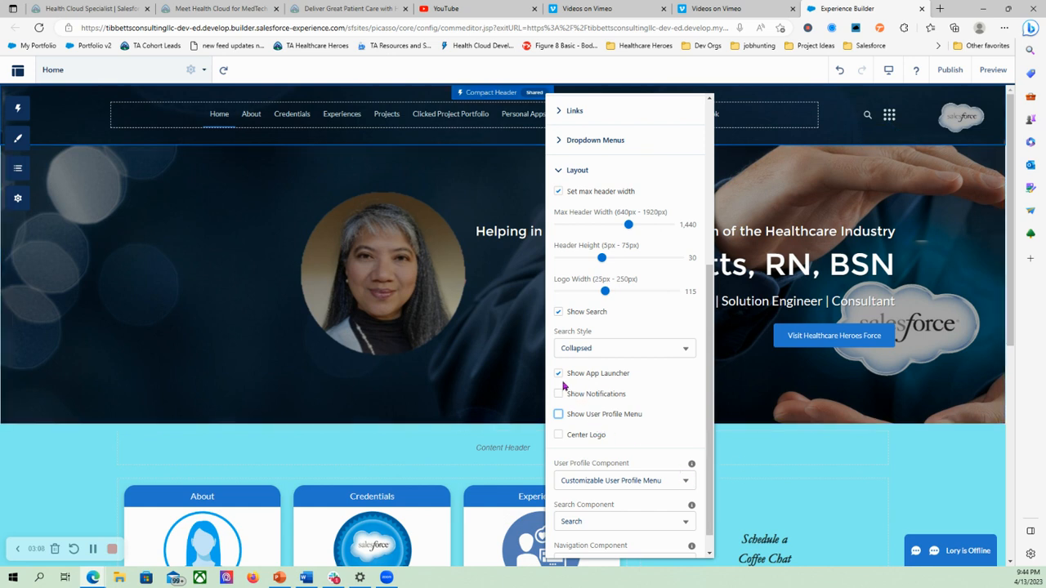
pyautogui.click(559, 373)
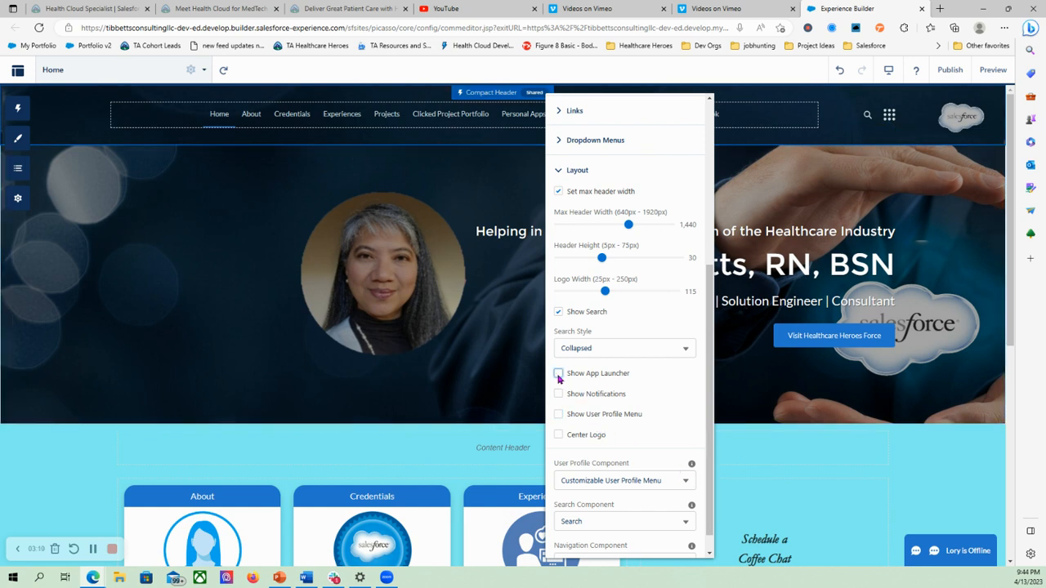
pyautogui.click(559, 373)
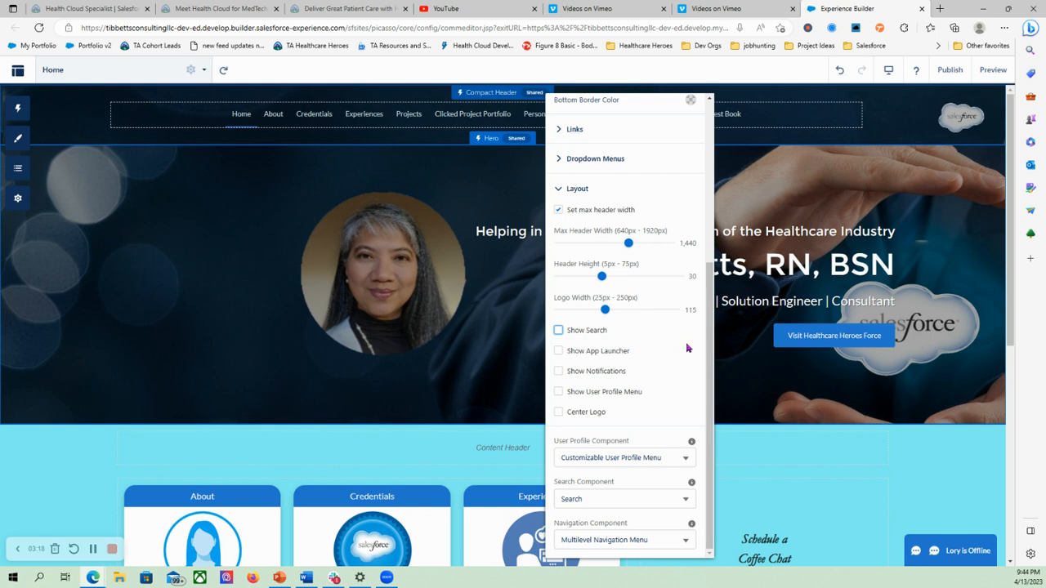
pyautogui.moveTo(555, 402)
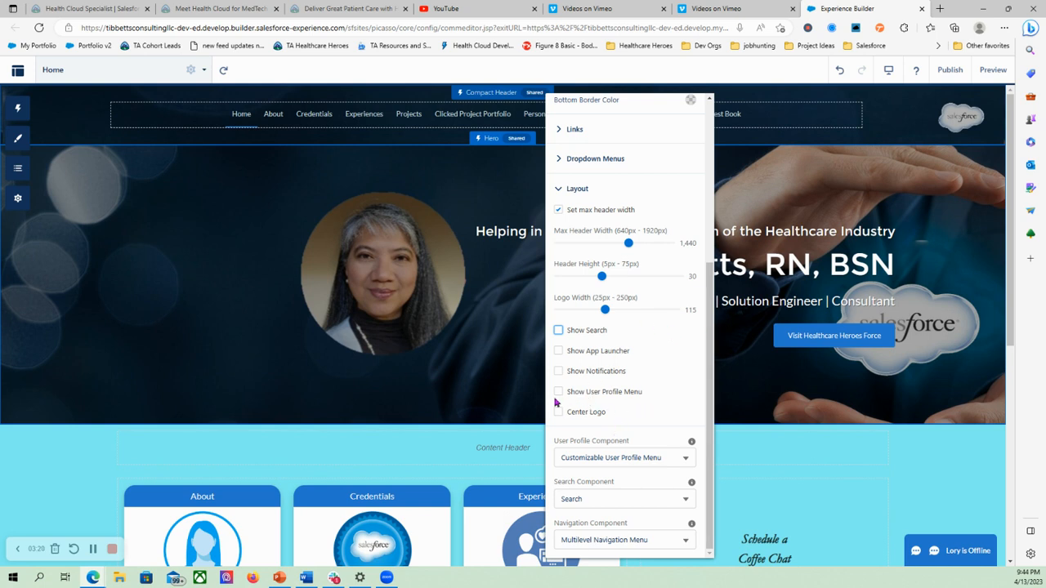
pyautogui.click(559, 392)
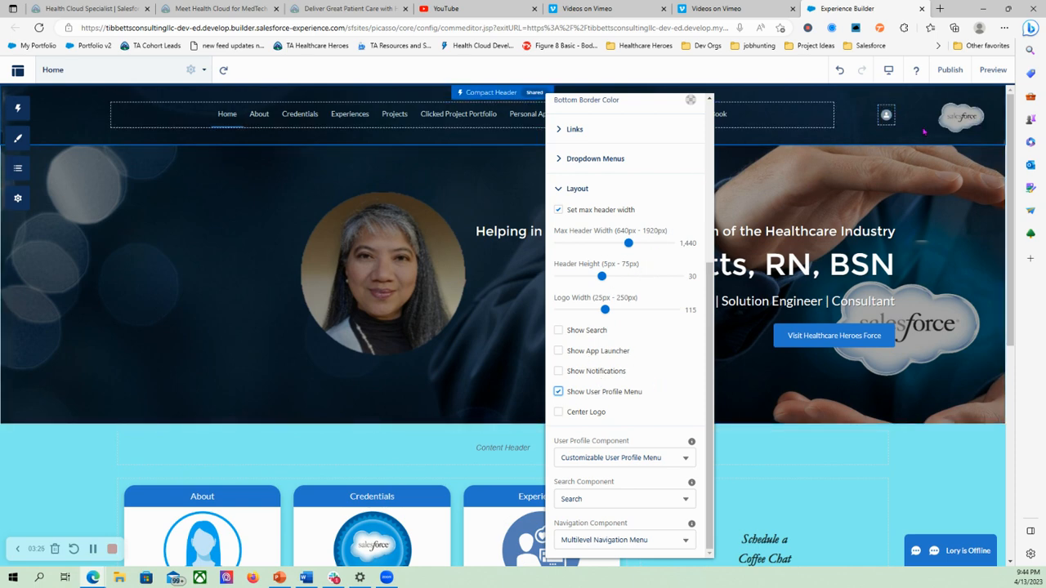
# Publish the site and dismiss the publishing confirmation
pyautogui.click(950, 68)
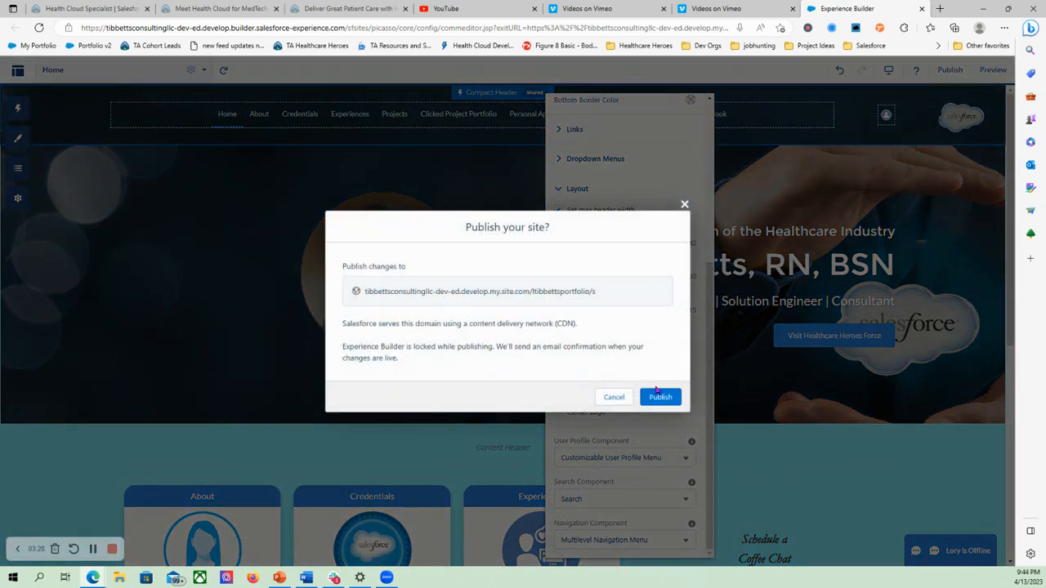
pyautogui.click(660, 397)
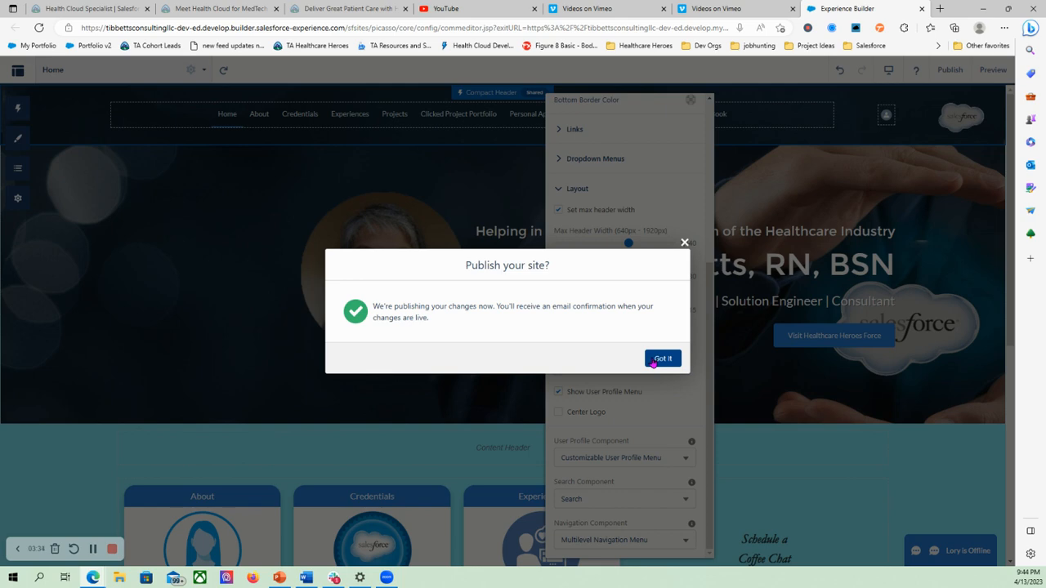
pyautogui.click(662, 358)
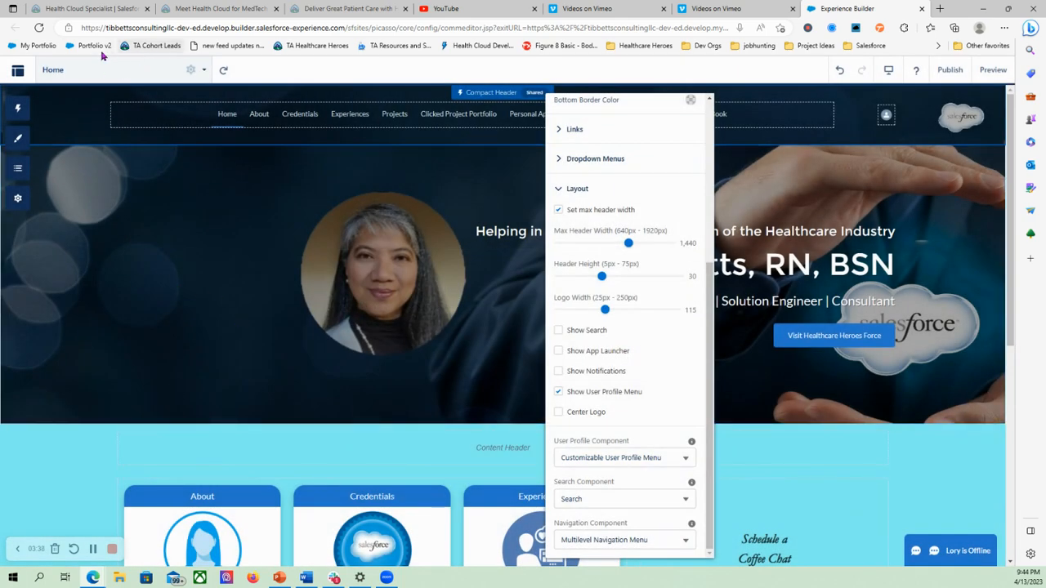
# Open the Portfolio favorite in an InPrivate window
pyautogui.rightClick(93, 45)
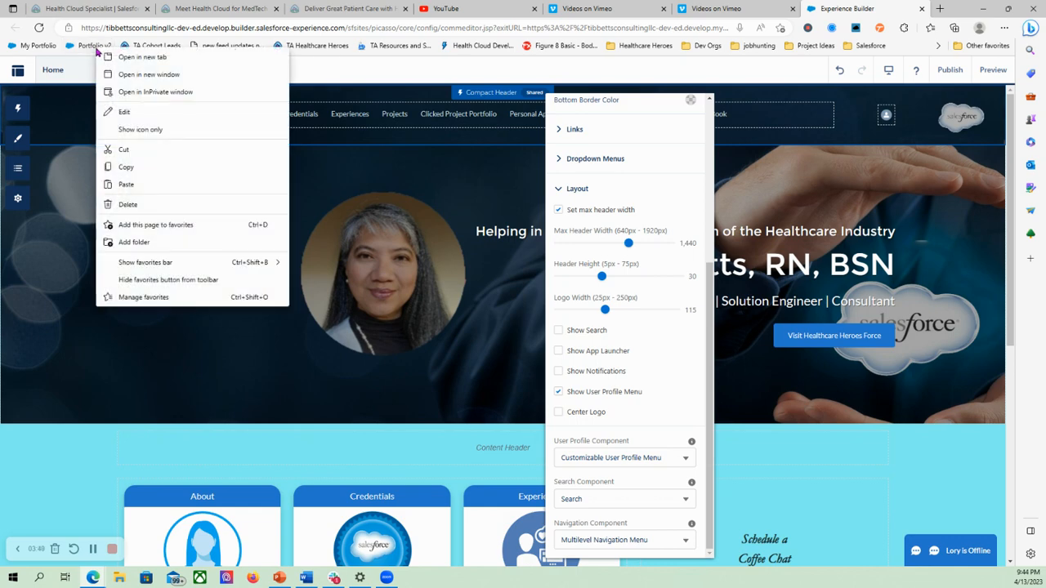
pyautogui.moveTo(155, 91)
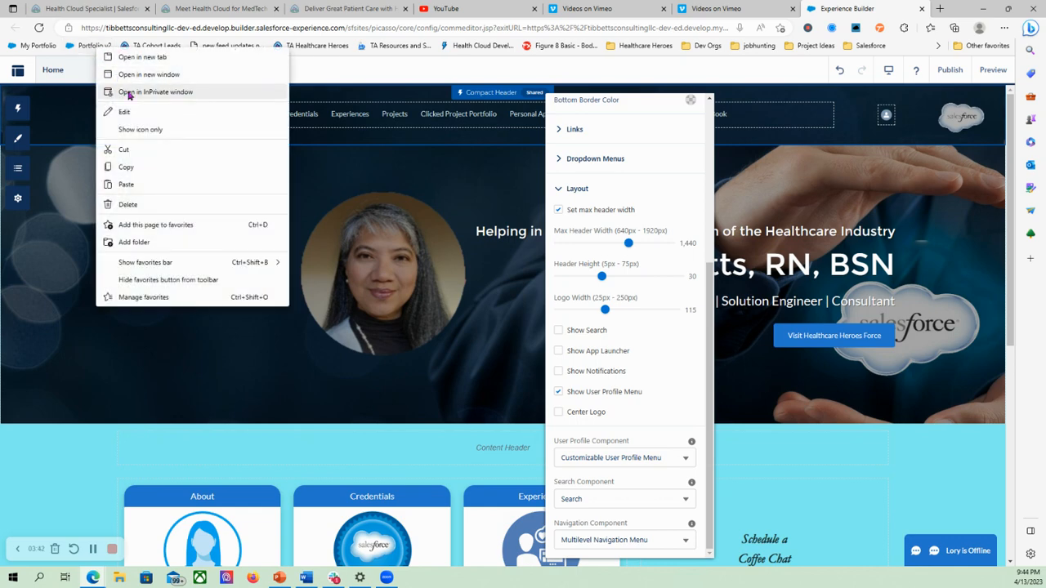
pyautogui.click(155, 92)
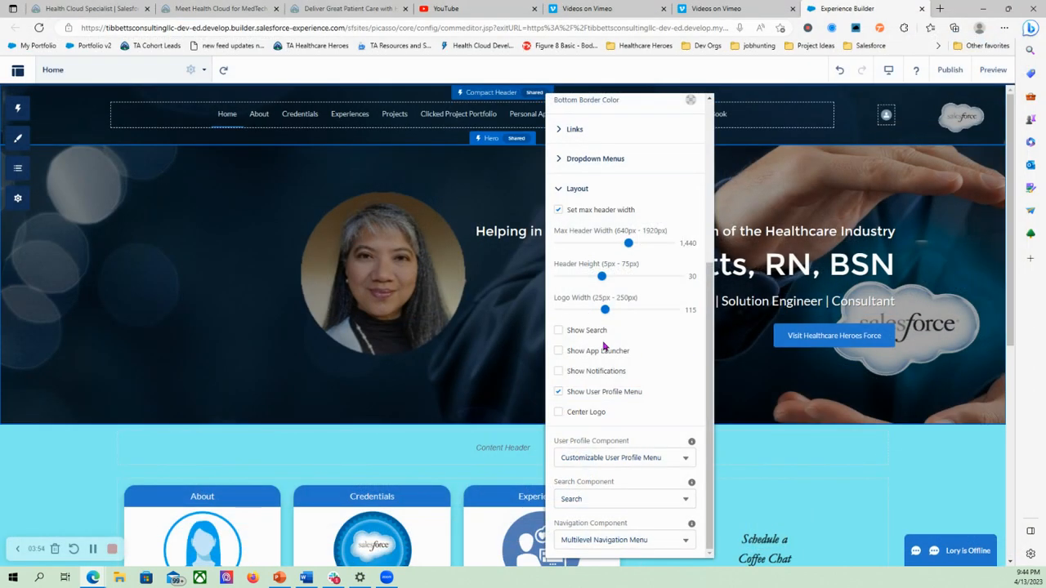
# Turn off Show User Profile Menu and close the header settings
pyautogui.click(559, 392)
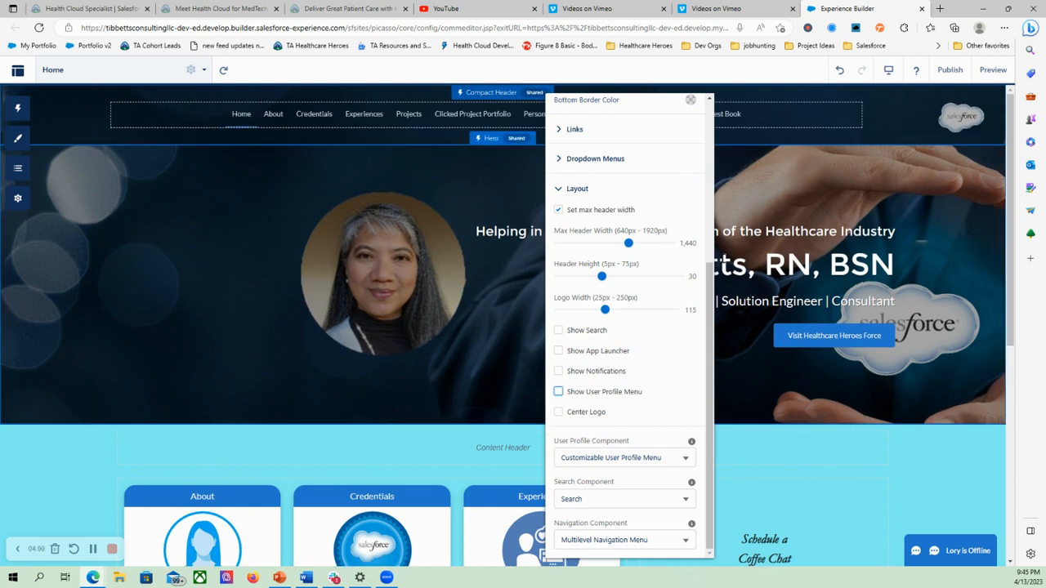
pyautogui.scroll(3)
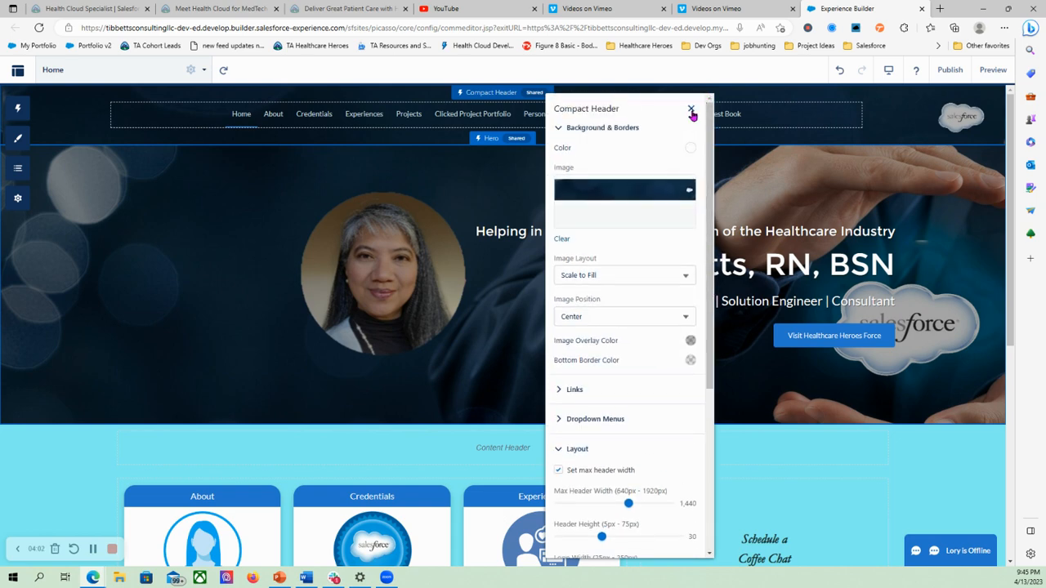
pyautogui.click(950, 69)
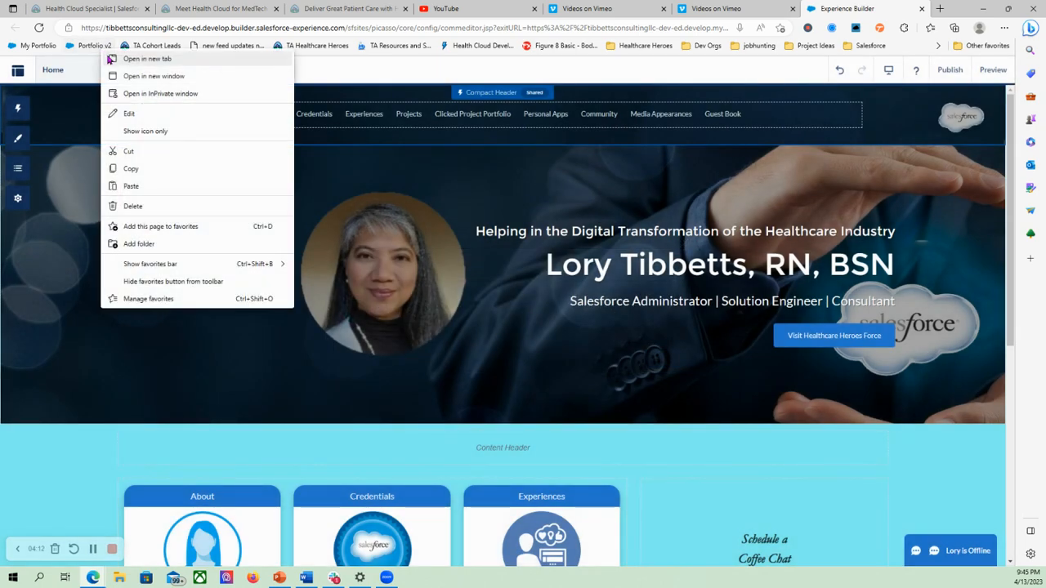
# Open the Portfolio favorite in an InPrivate window to check the live header
pyautogui.click(160, 93)
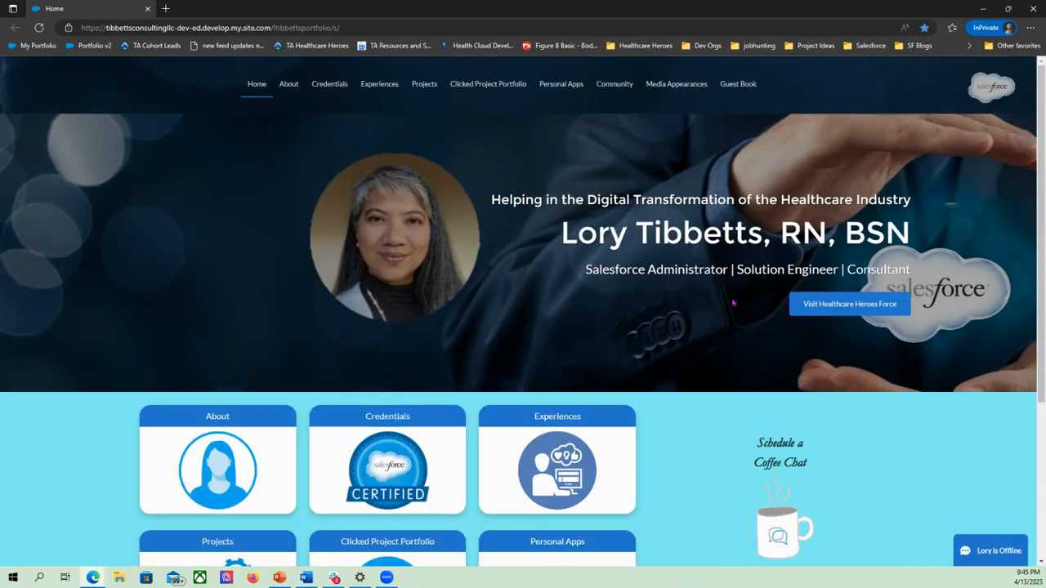
pyautogui.moveTo(957, 95)
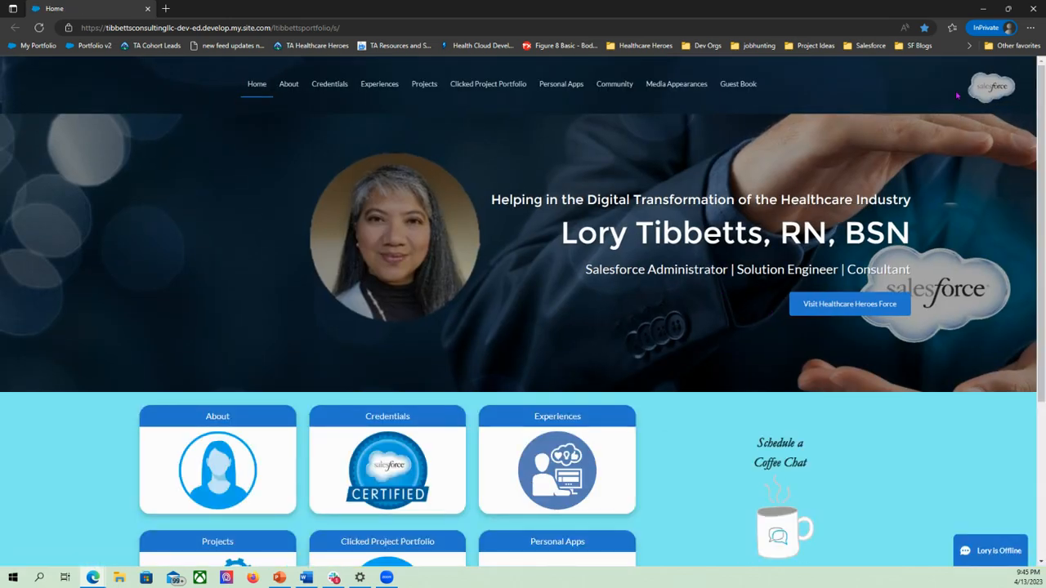
pyautogui.moveTo(1009, 56)
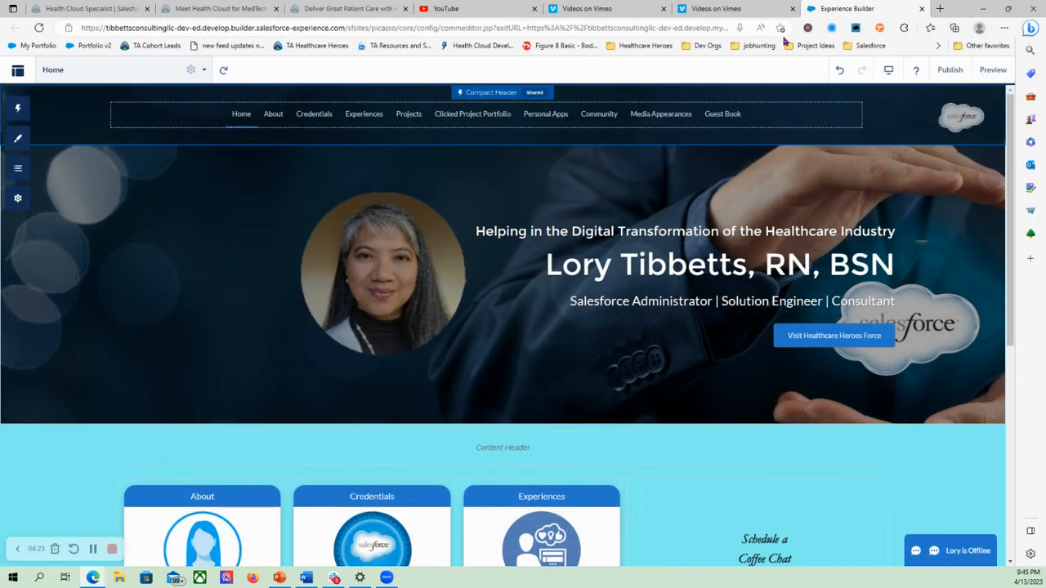
pyautogui.moveTo(793, 440)
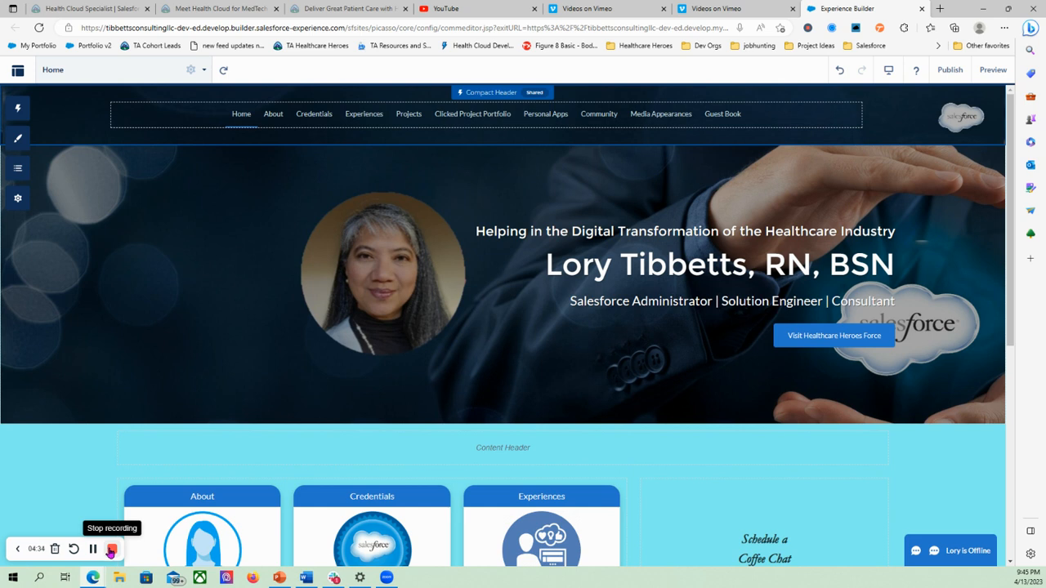
pyautogui.moveTo(65, 445)
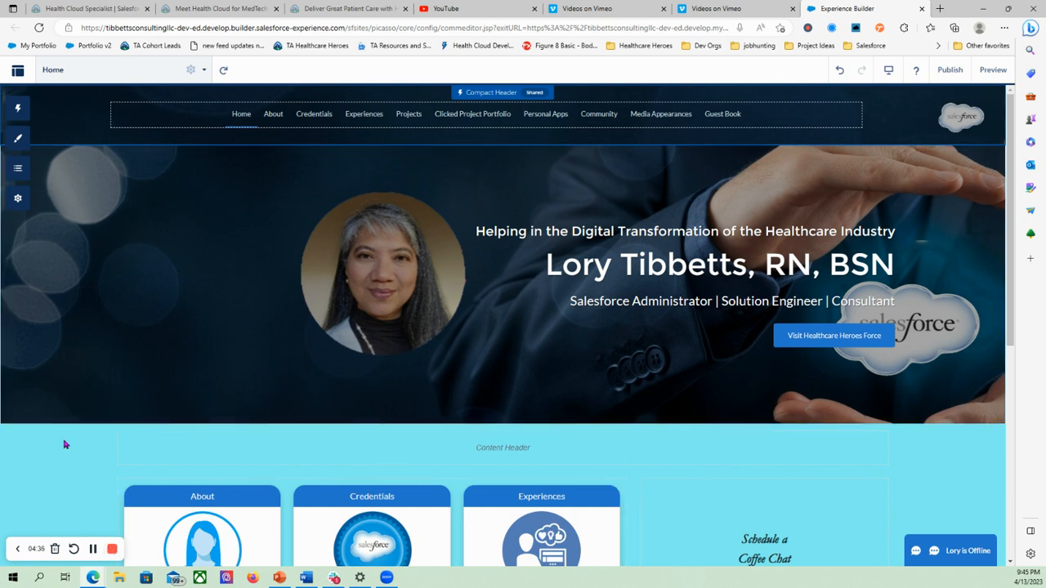
pyautogui.moveTo(98, 464)
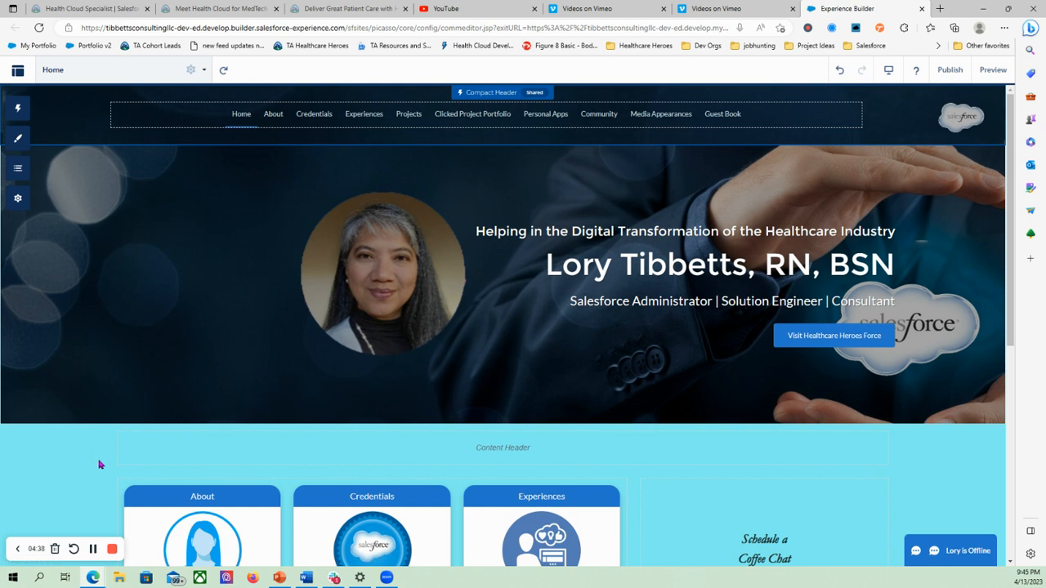
pyautogui.moveTo(85, 510)
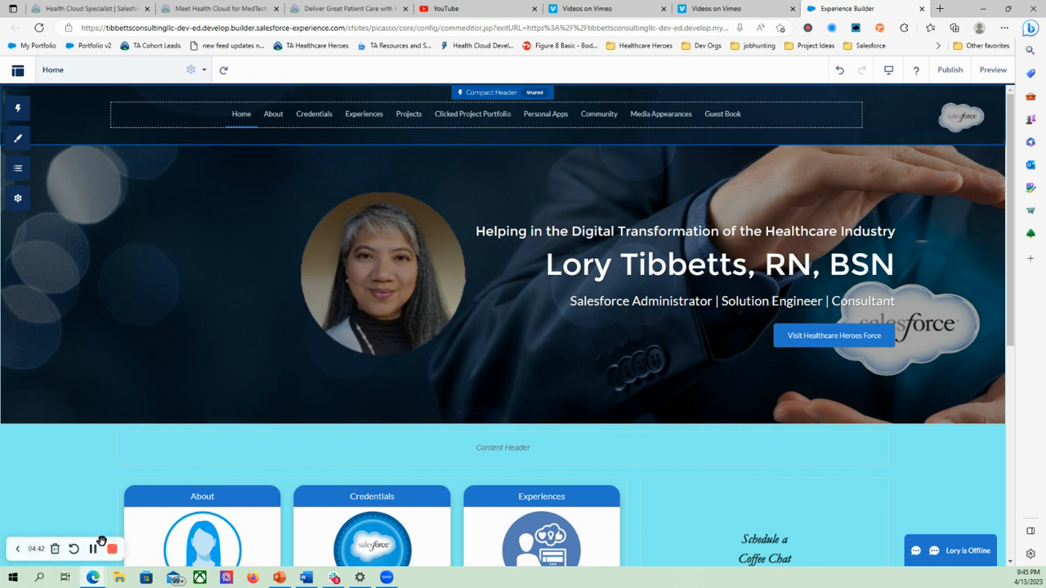
pyautogui.moveTo(111, 549)
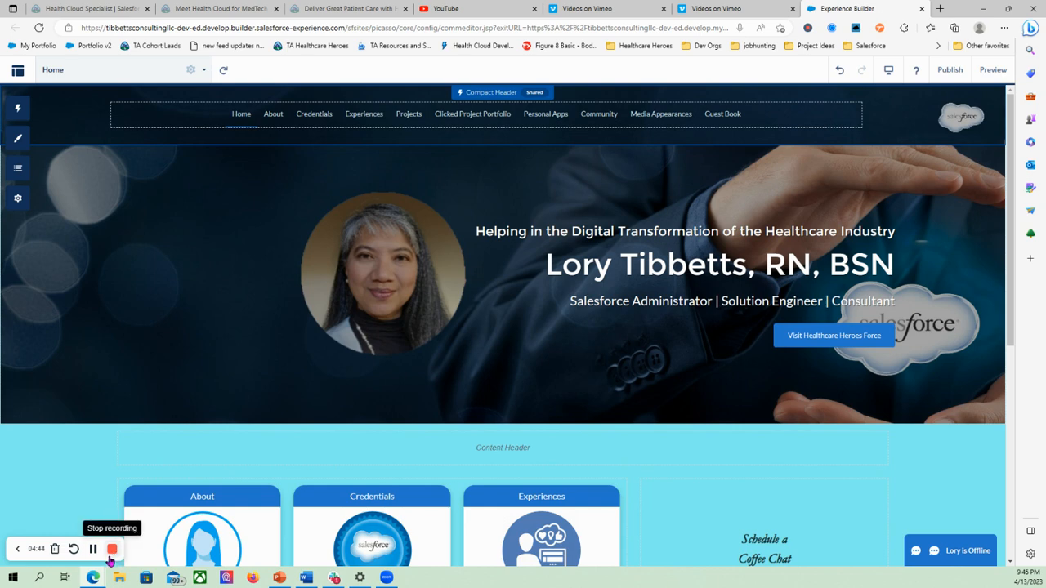